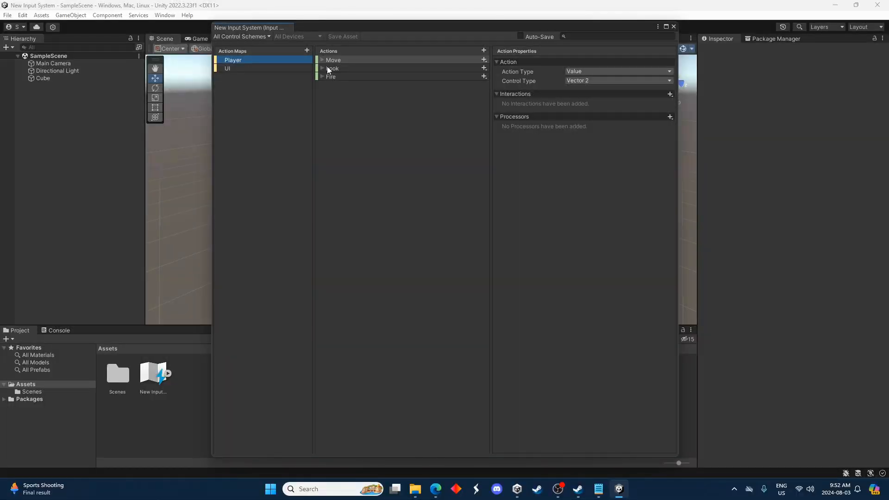
- Expand the Move action and review its Left Stick gamepad binding and properties
{"action": "left_click", "coordinate": [322, 60]}
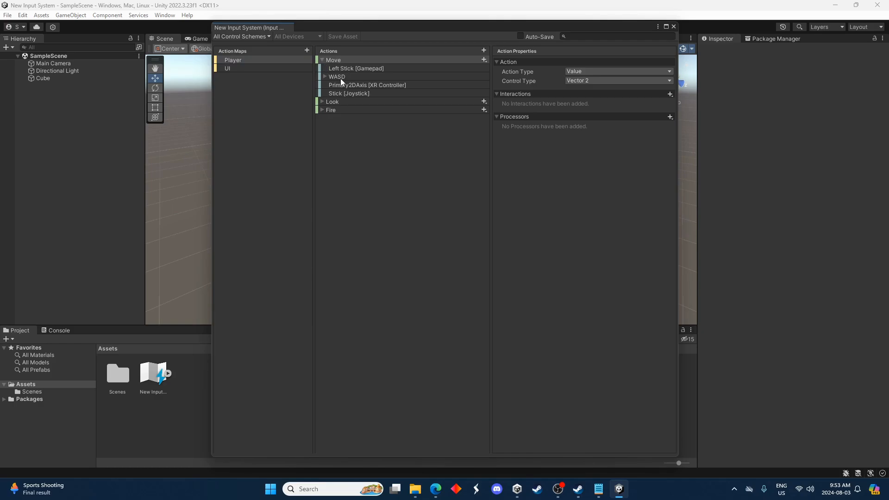
{"action": "left_click", "coordinate": [356, 68]}
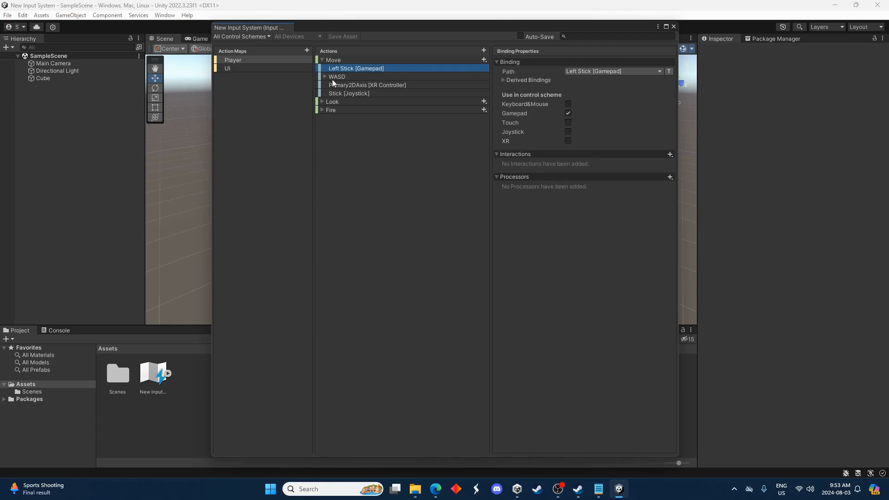
{"action": "left_click", "coordinate": [333, 60]}
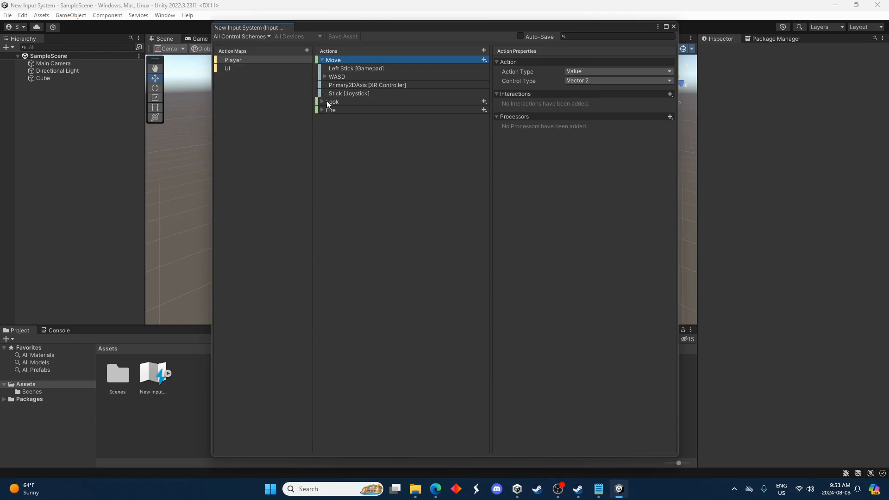
- Review the Fire action's properties and expand its default bindings
{"action": "left_click", "coordinate": [332, 110]}
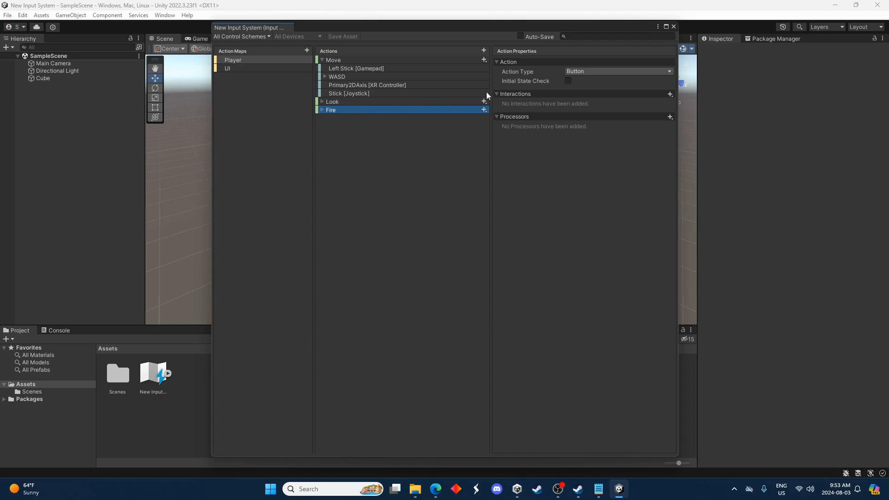
{"action": "left_click", "coordinate": [322, 110]}
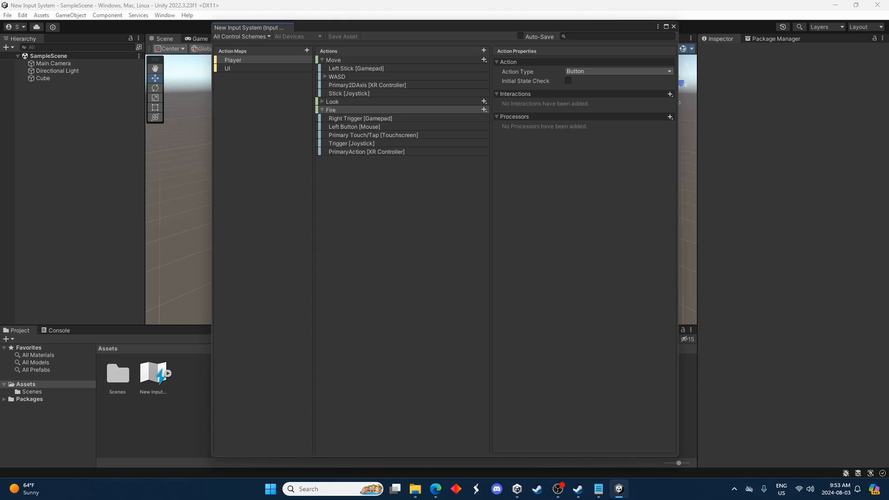
{"action": "left_click", "coordinate": [673, 27]}
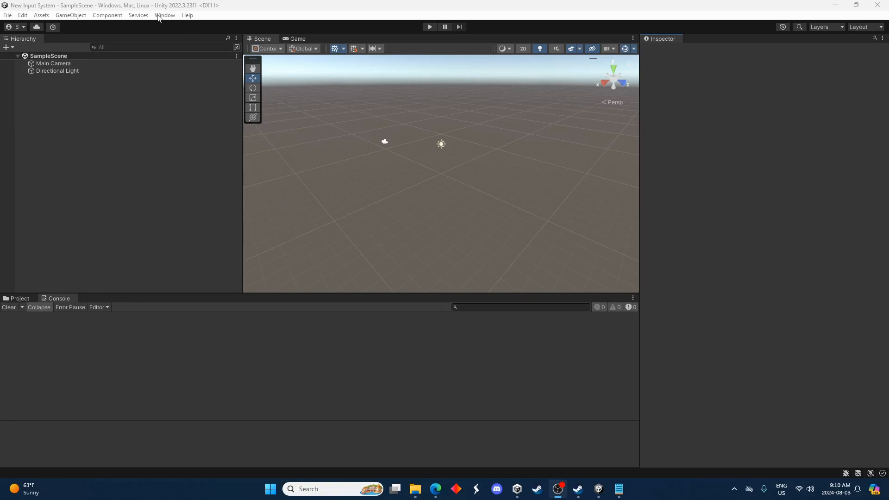
- Bring up the Package Manager listing packages from the Unity Registry
{"action": "left_click", "coordinate": [165, 15]}
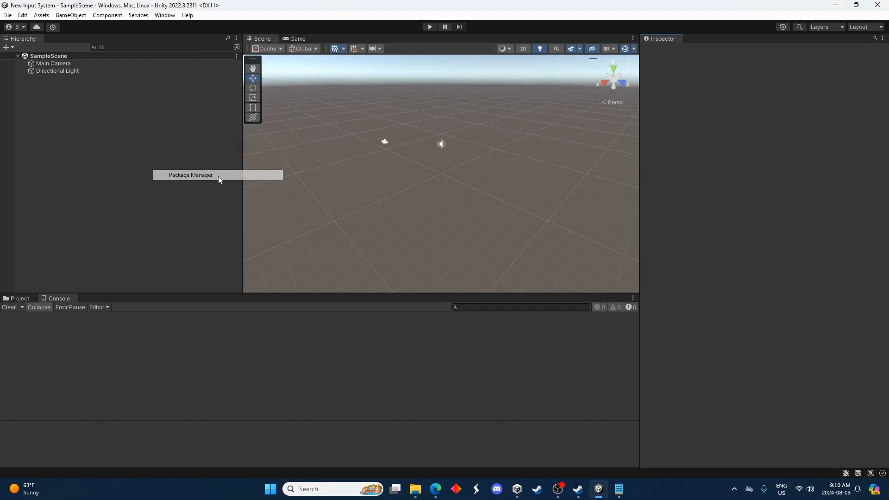
{"action": "left_click", "coordinate": [190, 175]}
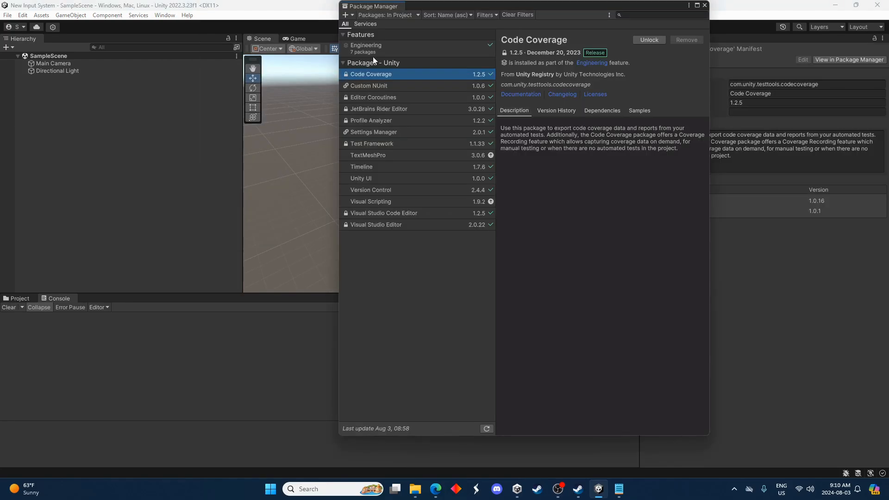
{"action": "left_click", "coordinate": [387, 15]}
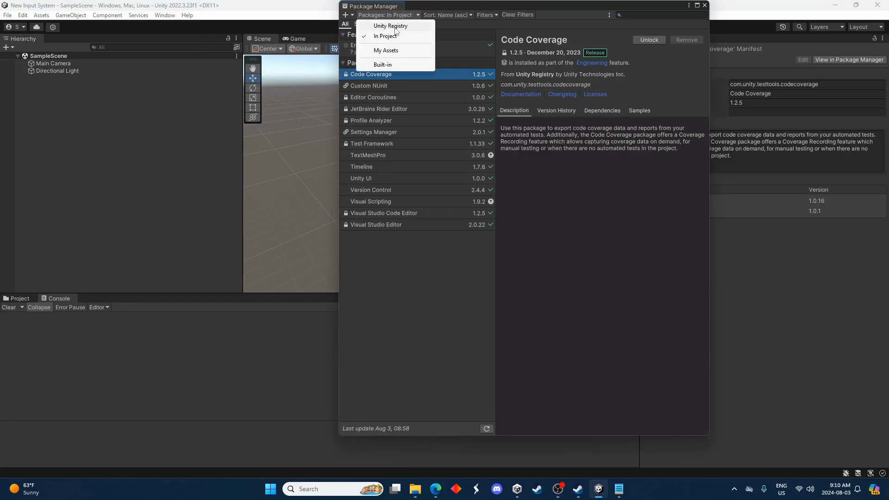
{"action": "left_click", "coordinate": [390, 25]}
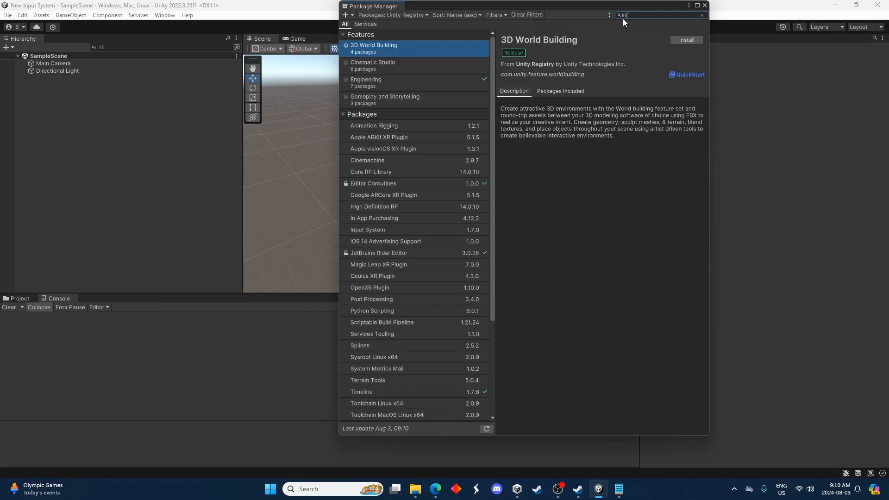
- Search 'input' and install the Input System package
{"action": "type", "text": "input"}
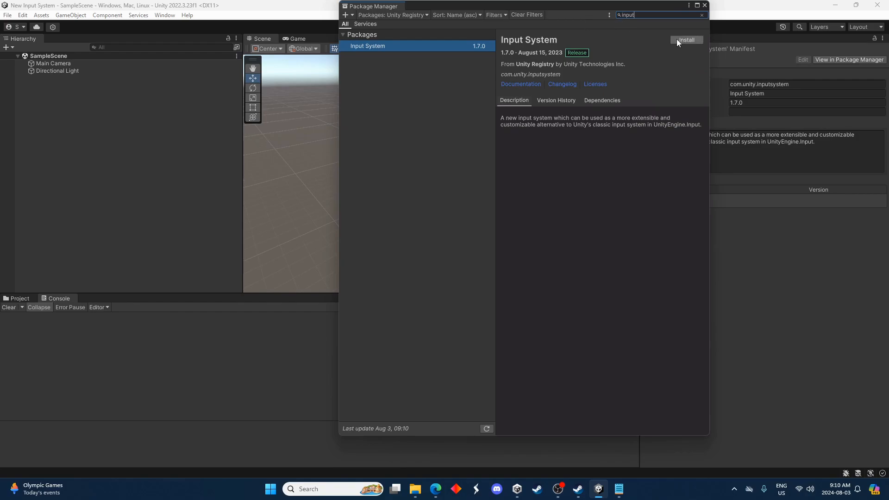
{"action": "left_click", "coordinate": [686, 40]}
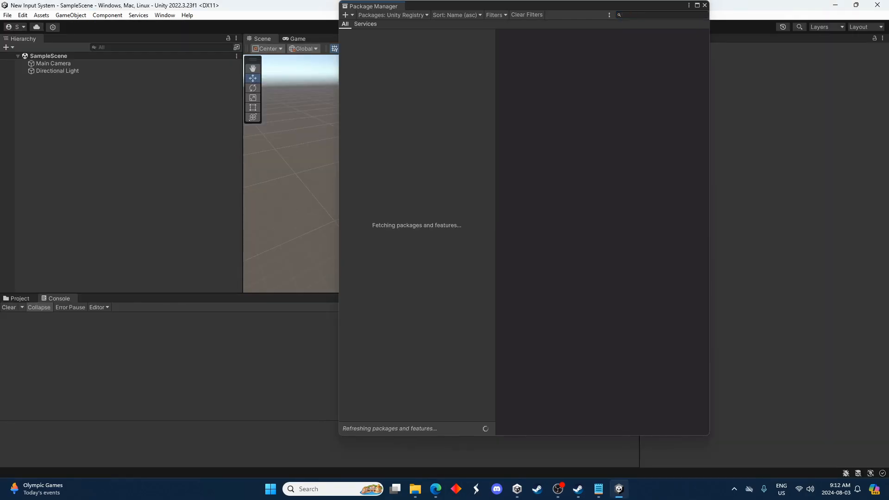
{"action": "type", "text": "input"}
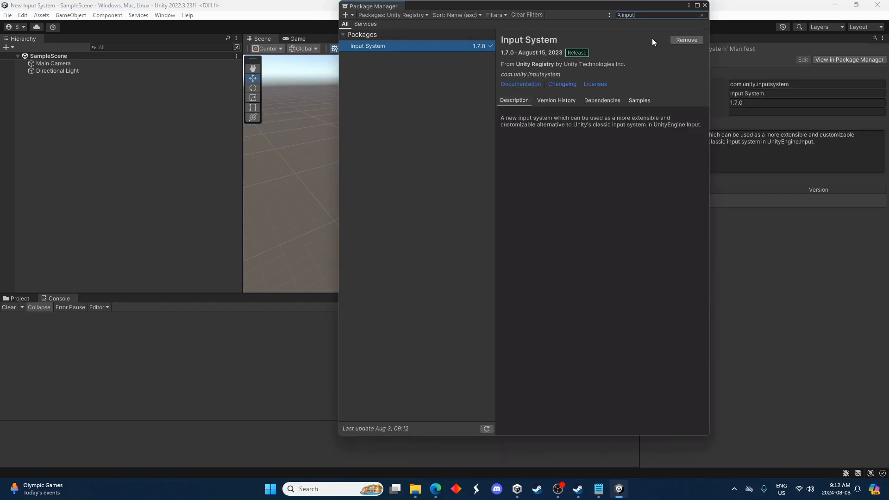
{"action": "mouse_move", "coordinate": [692, 72]}
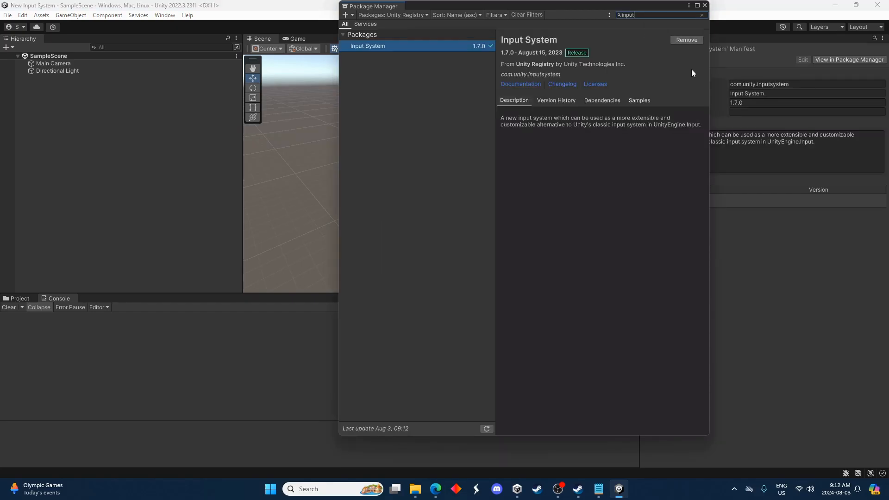
{"action": "right_click", "coordinate": [91, 141]}
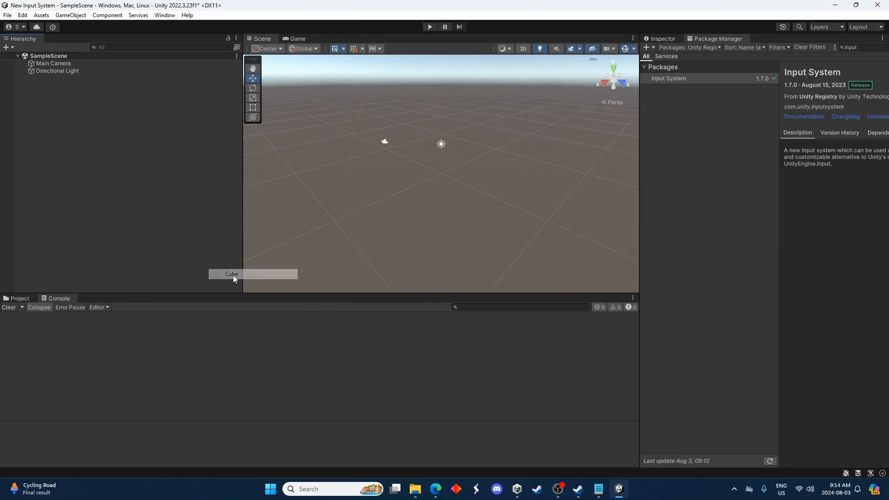
- Add a Cube with a Player Input component and create a new input actions asset for it
{"action": "left_click", "coordinate": [232, 274]}
{"action": "type", "text": "input"}
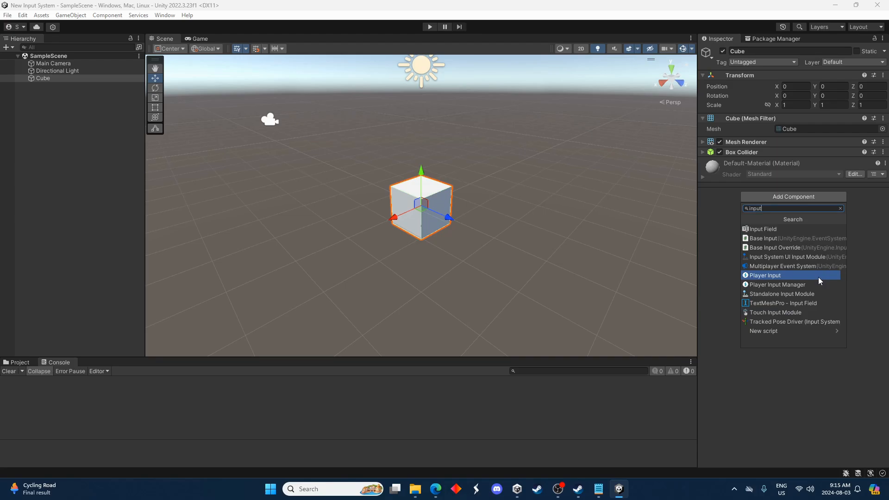
{"action": "left_click", "coordinate": [765, 275]}
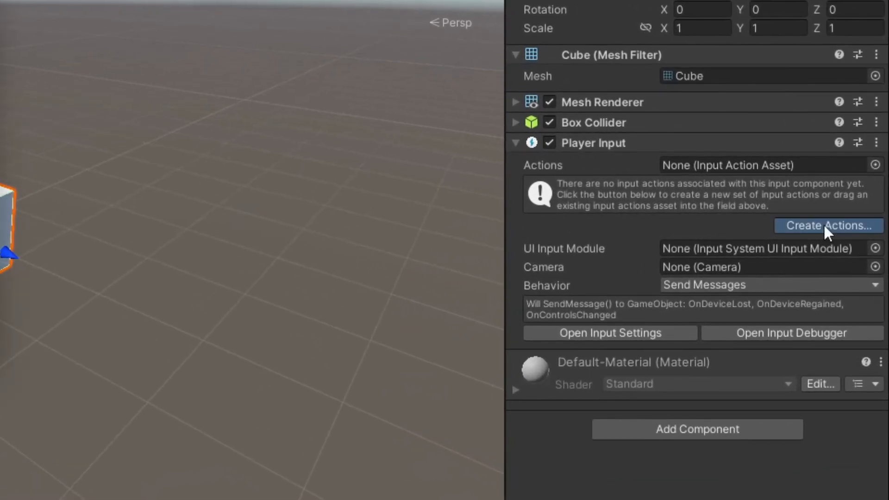
{"action": "left_click", "coordinate": [828, 226]}
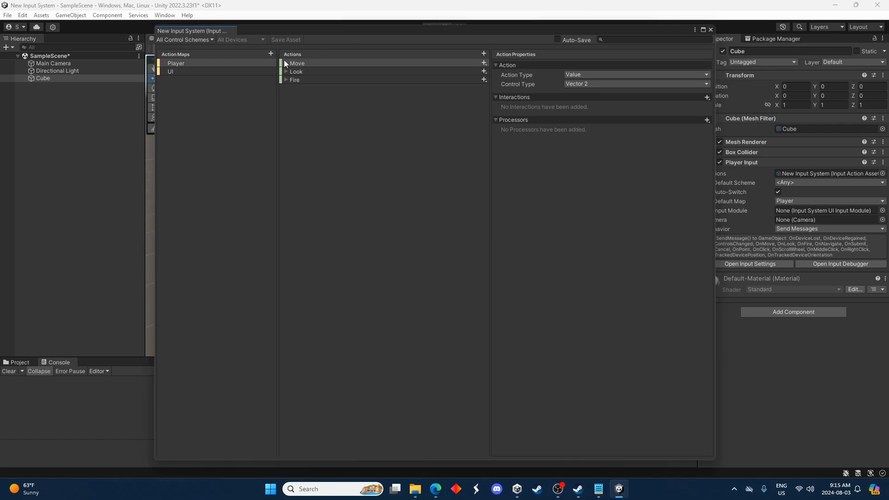
- In the Player map, expand Move and inspect its Left Stick and Primary2DAxis bindings and properties
{"action": "left_click", "coordinate": [296, 63]}
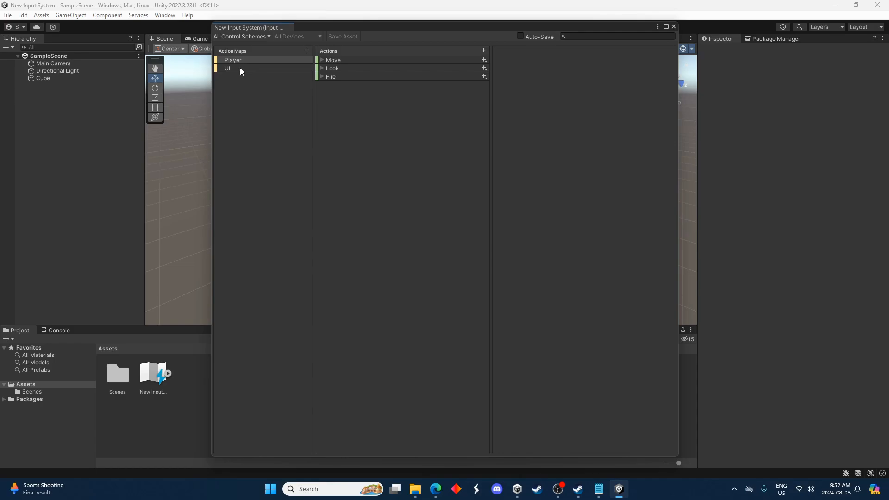
{"action": "left_click", "coordinate": [232, 60]}
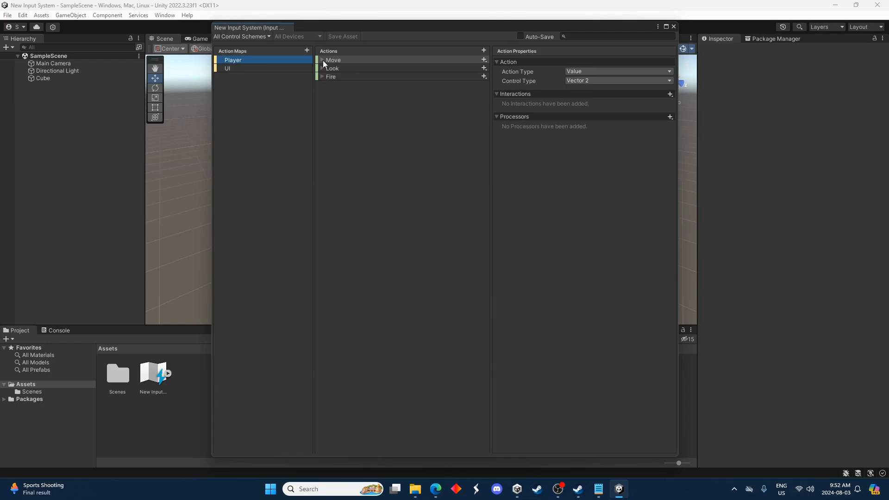
{"action": "left_click", "coordinate": [323, 60]}
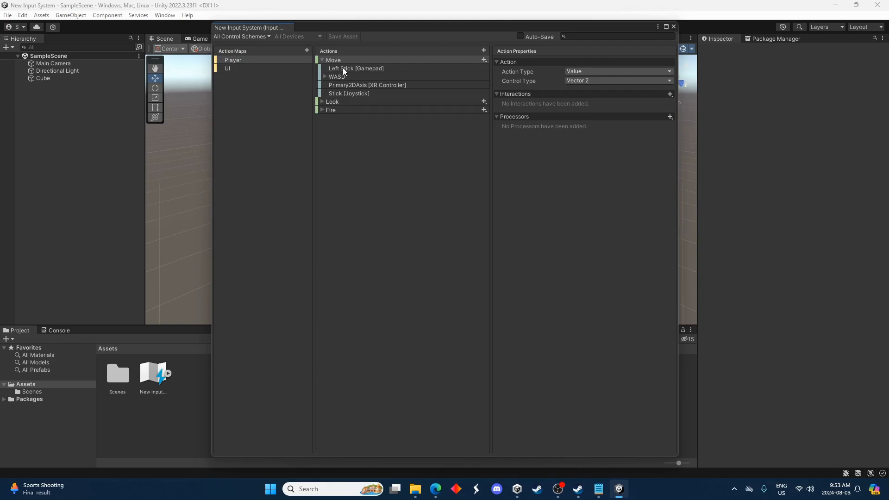
{"action": "left_click", "coordinate": [356, 67]}
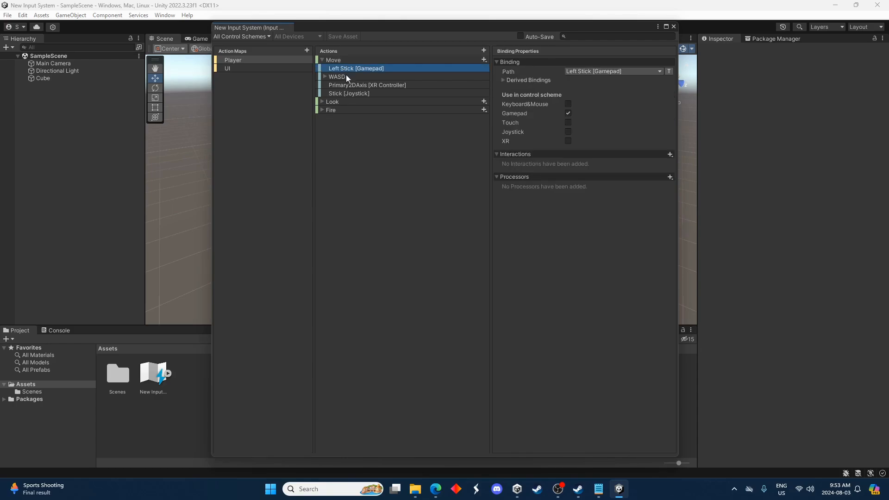
{"action": "left_click", "coordinate": [367, 84]}
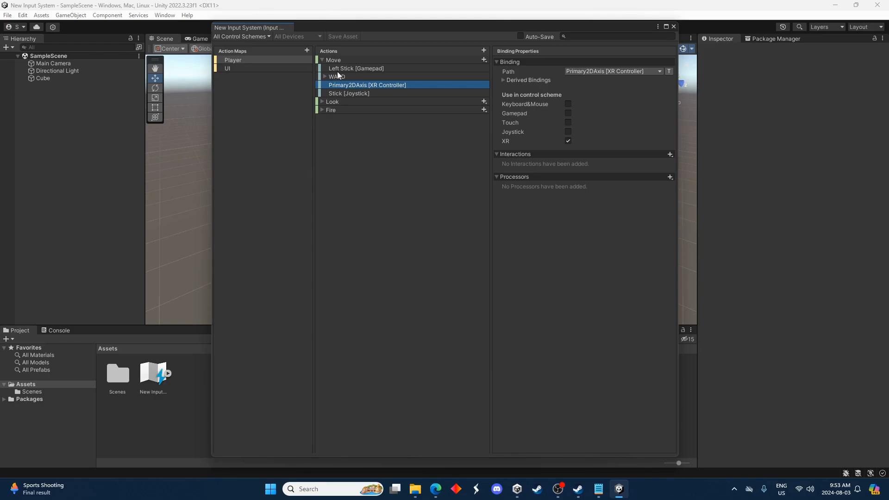
{"action": "left_click", "coordinate": [355, 68]}
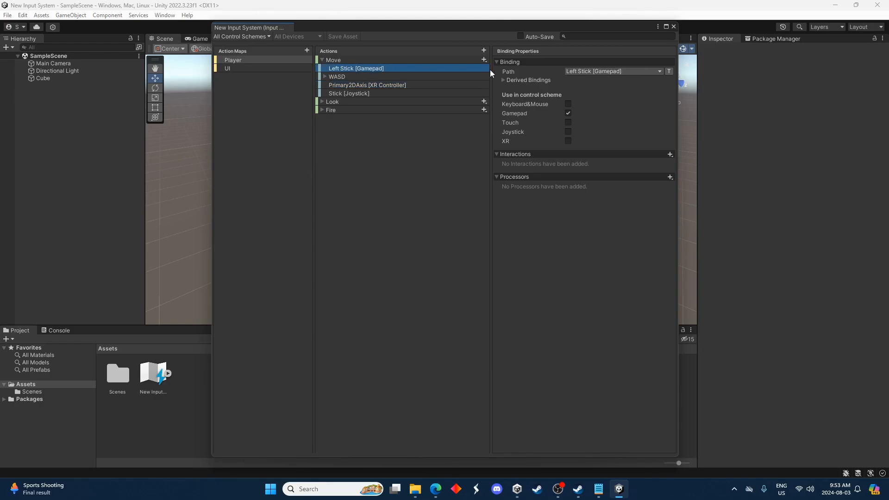
{"action": "mouse_move", "coordinate": [335, 85]}
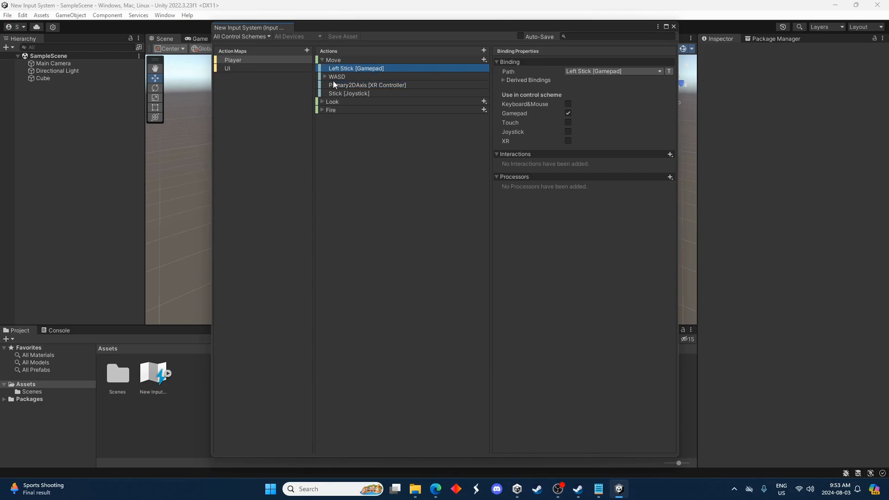
{"action": "left_click", "coordinate": [334, 60]}
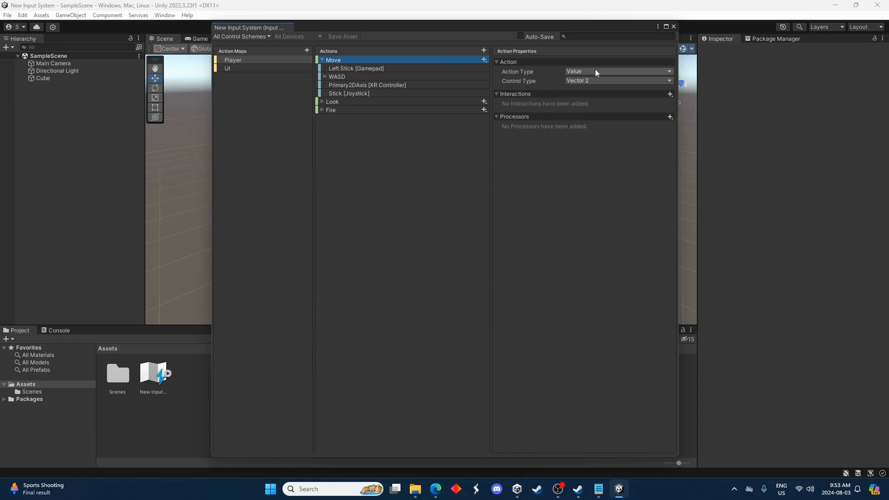
{"action": "mouse_move", "coordinate": [603, 80]}
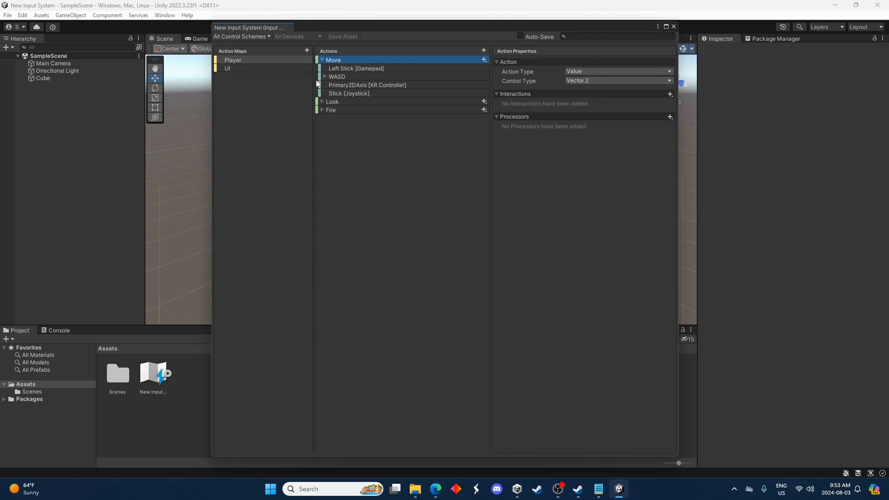
- Review the Fire action's properties and expand its default bindings
{"action": "left_click", "coordinate": [332, 110]}
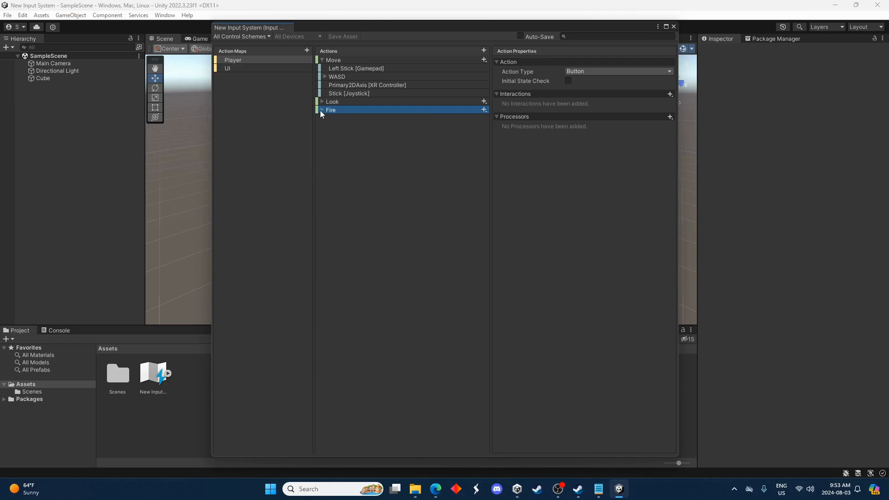
{"action": "left_click", "coordinate": [322, 110]}
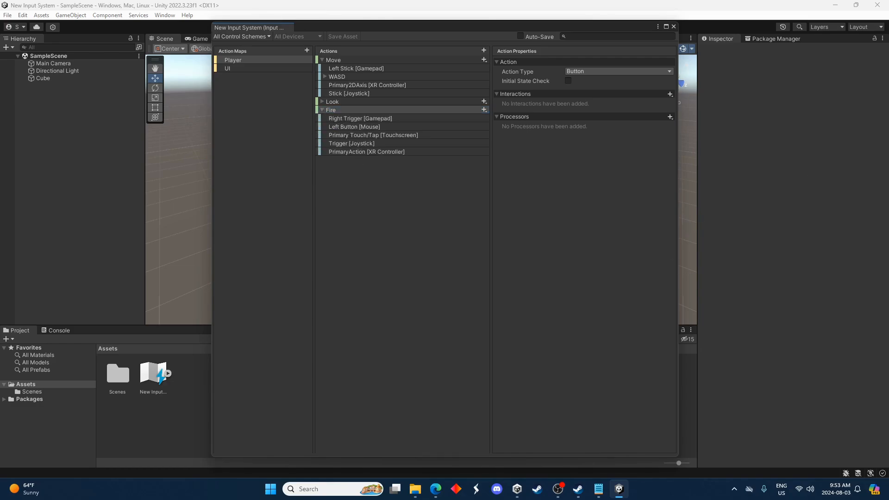
- Add a new action named Move2 to the Player map and view its properties
{"action": "left_click", "coordinate": [484, 50]}
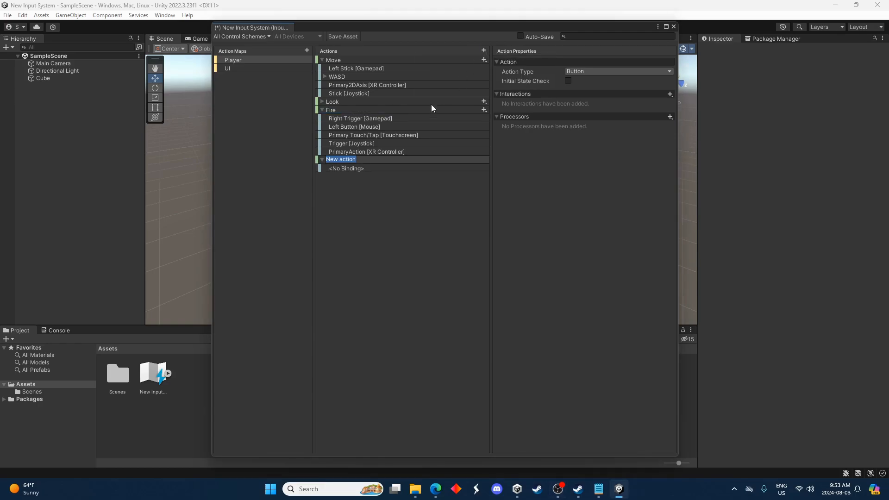
{"action": "type", "text": "Move"}
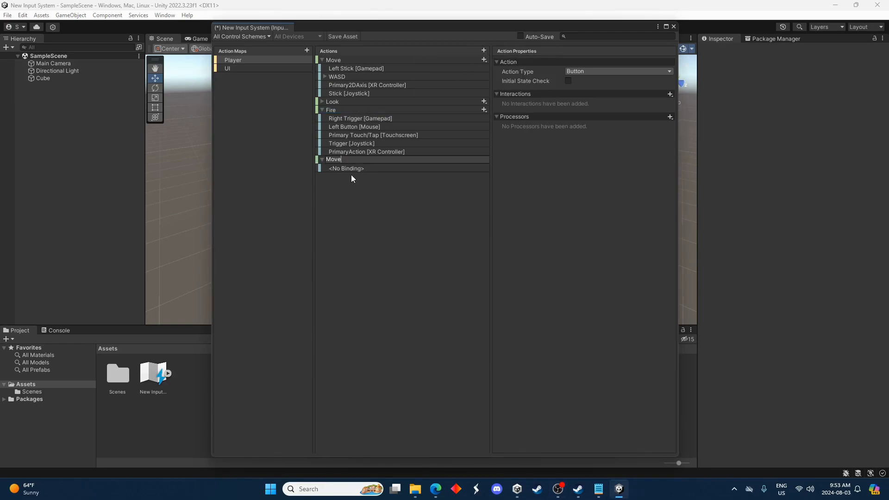
{"action": "type", "text": "2"}
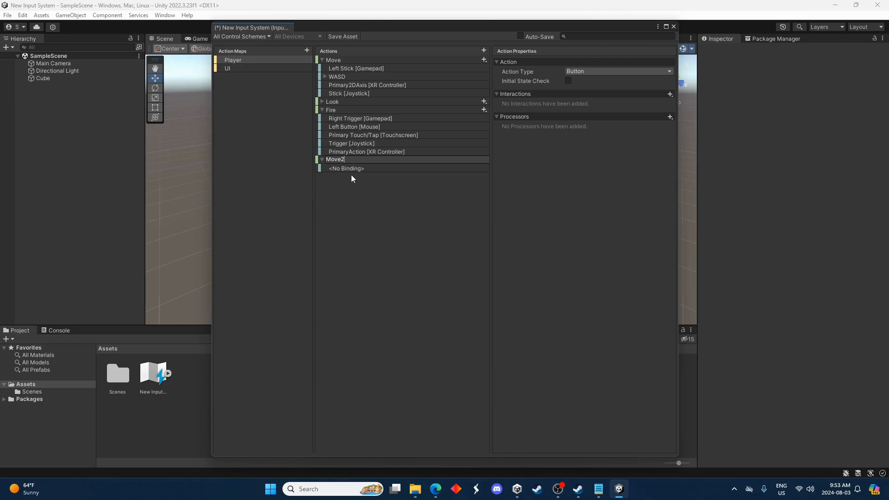
{"action": "left_click", "coordinate": [346, 169]}
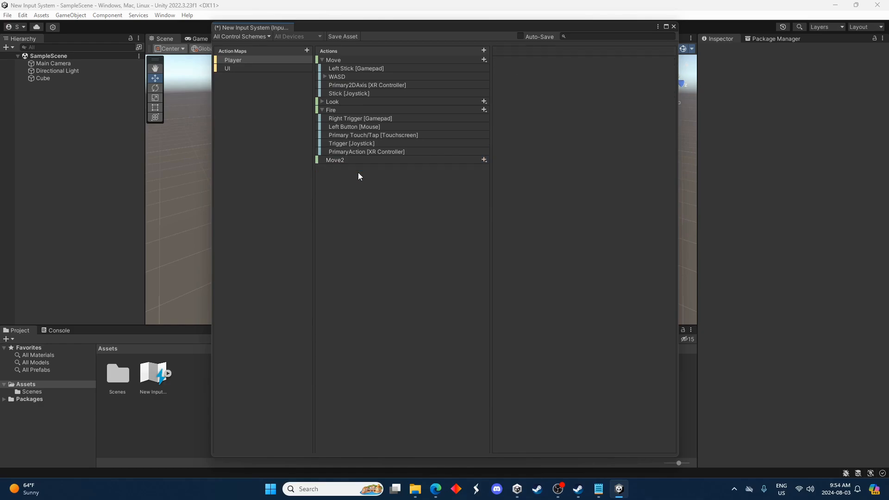
{"action": "left_click", "coordinate": [334, 160]}
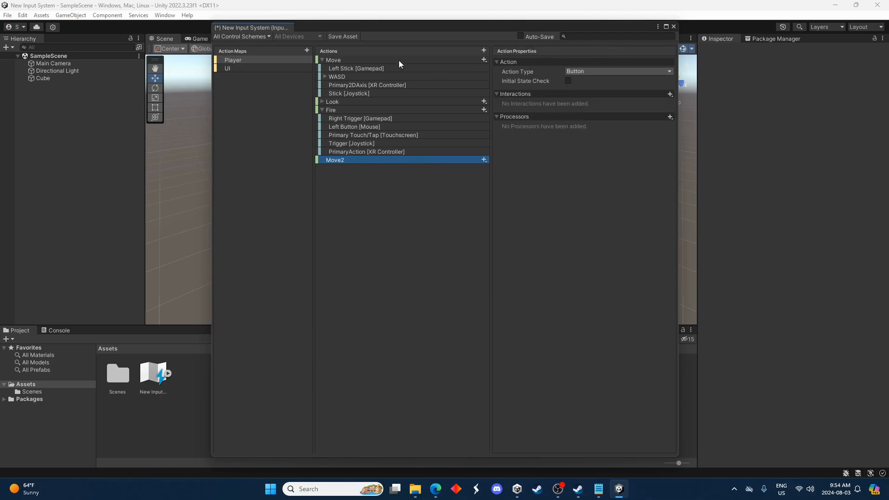
{"action": "left_click", "coordinate": [334, 59]}
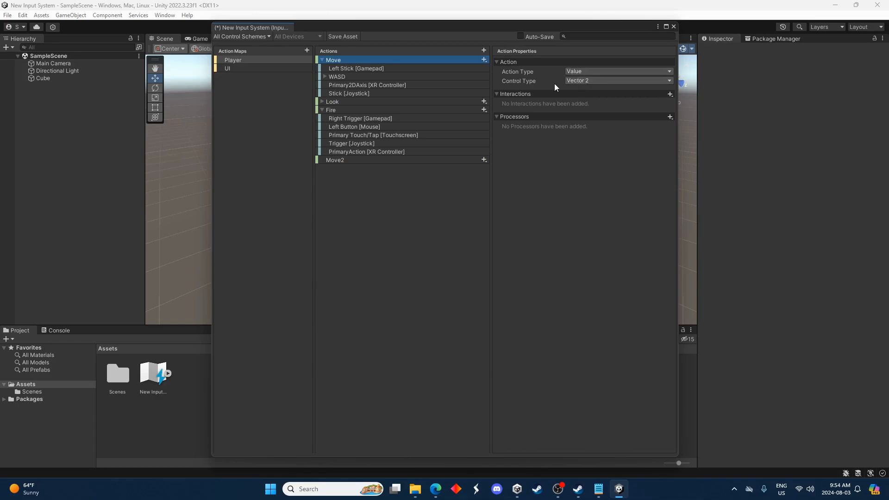
- Make Move2 a Value action with Vector 2 control type, comparing with Move
{"action": "left_click", "coordinate": [618, 72]}
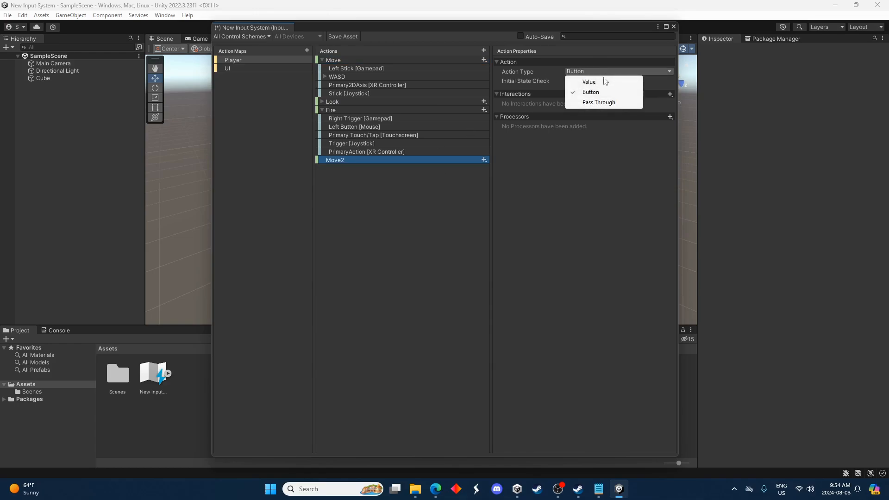
{"action": "mouse_move", "coordinate": [602, 106]}
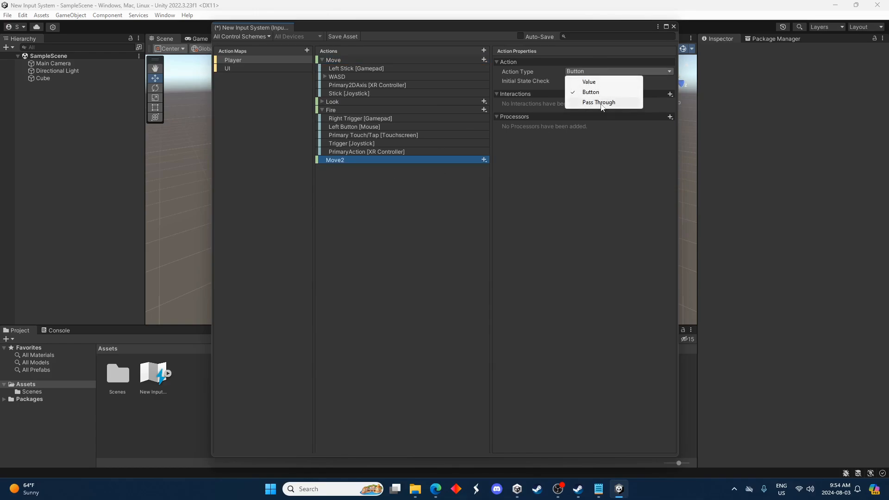
{"action": "mouse_move", "coordinate": [590, 82]}
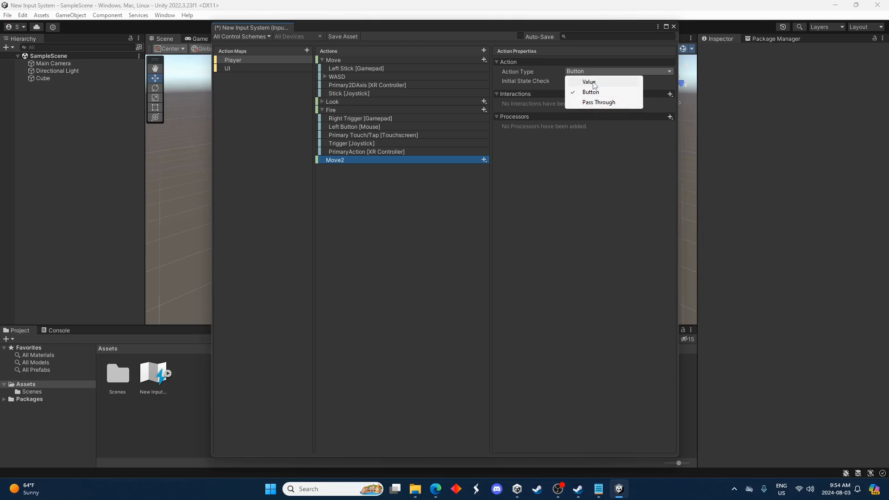
{"action": "left_click", "coordinate": [588, 82]}
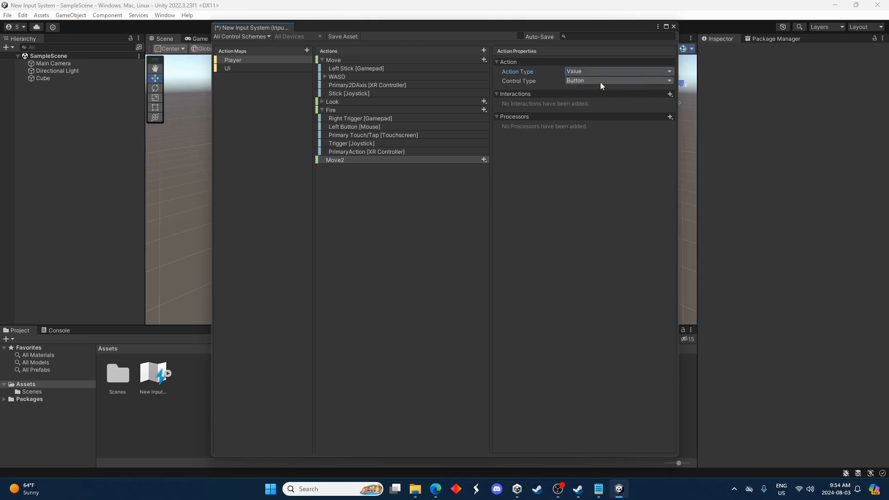
{"action": "left_click", "coordinate": [617, 79]}
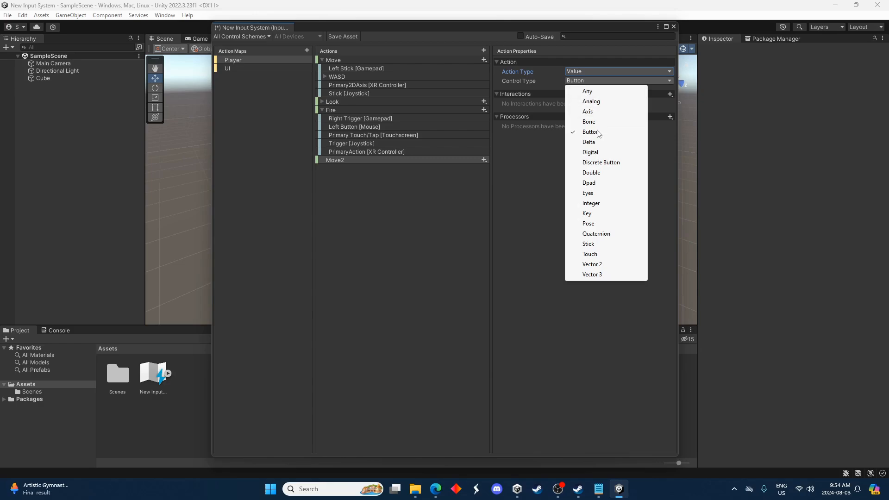
{"action": "left_click", "coordinate": [592, 264]}
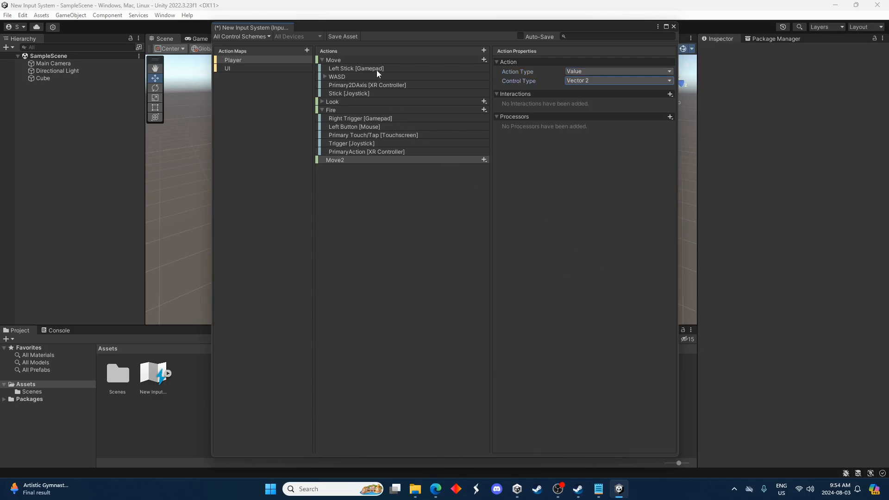
{"action": "left_click", "coordinate": [334, 59]}
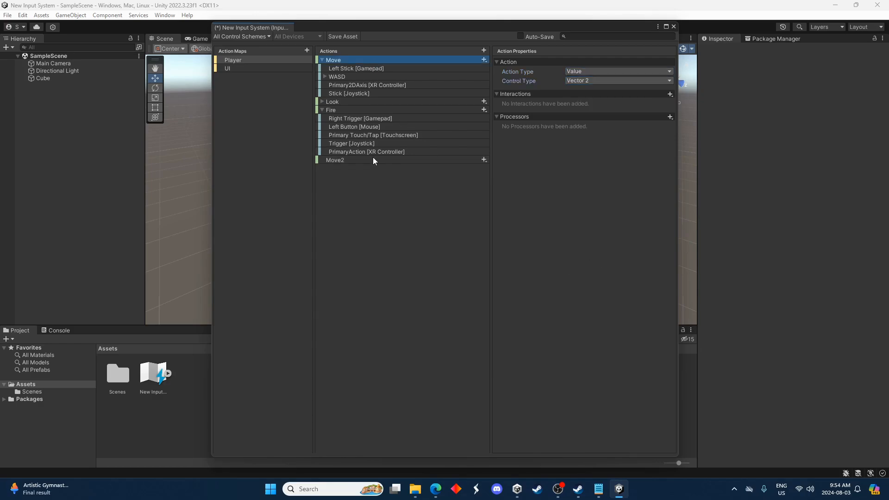
- Add an Up/Down/Left/Right composite to Move2 with its parts bound to the keyboard arrow keys
{"action": "left_click", "coordinate": [483, 160]}
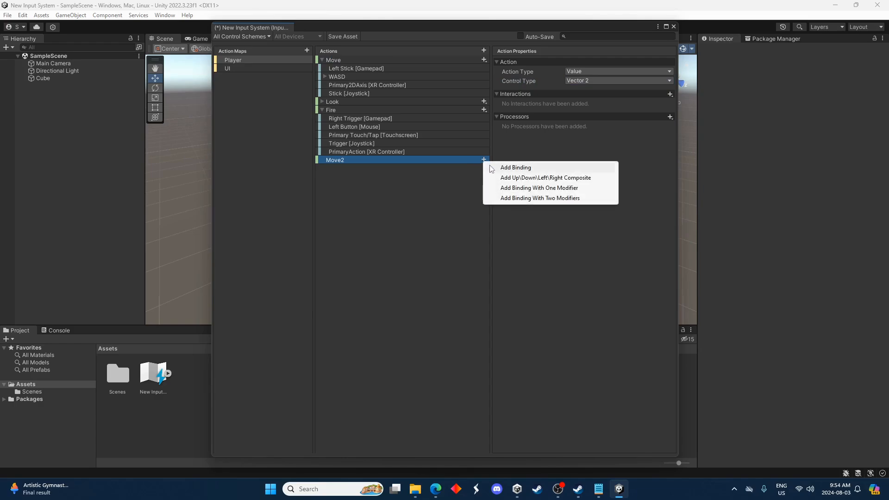
{"action": "mouse_move", "coordinate": [524, 173]}
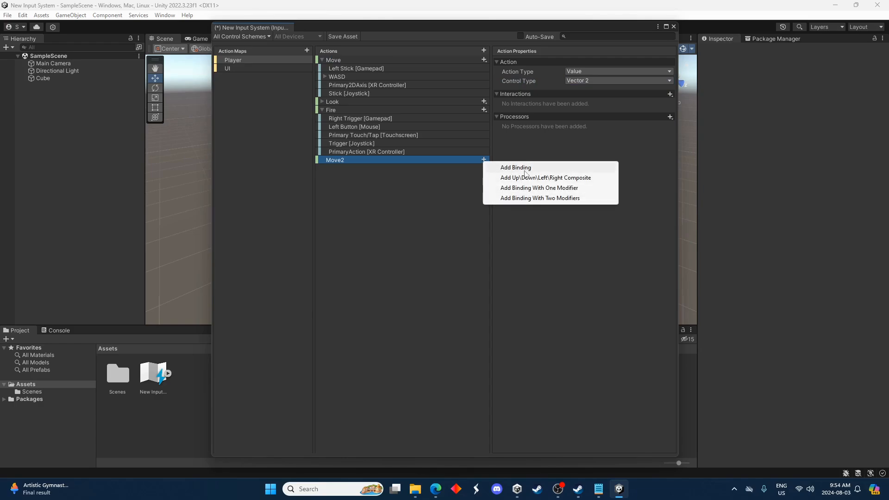
{"action": "mouse_move", "coordinate": [458, 123]}
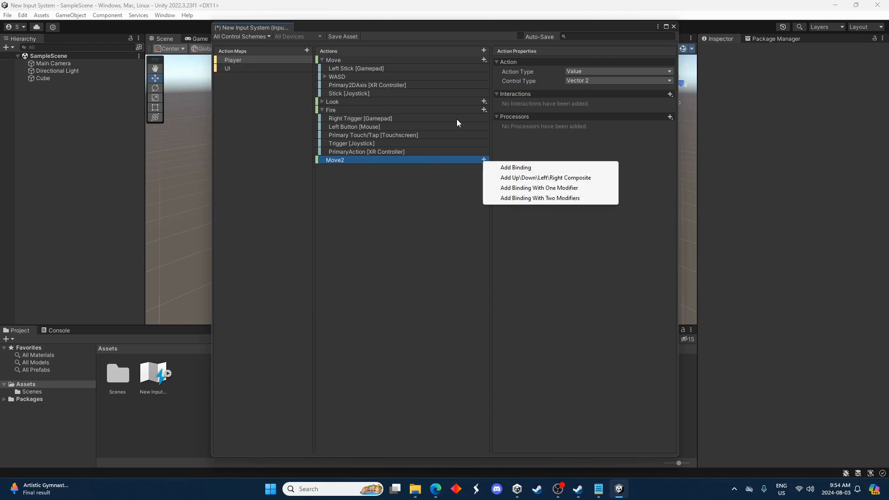
{"action": "mouse_move", "coordinate": [521, 180]}
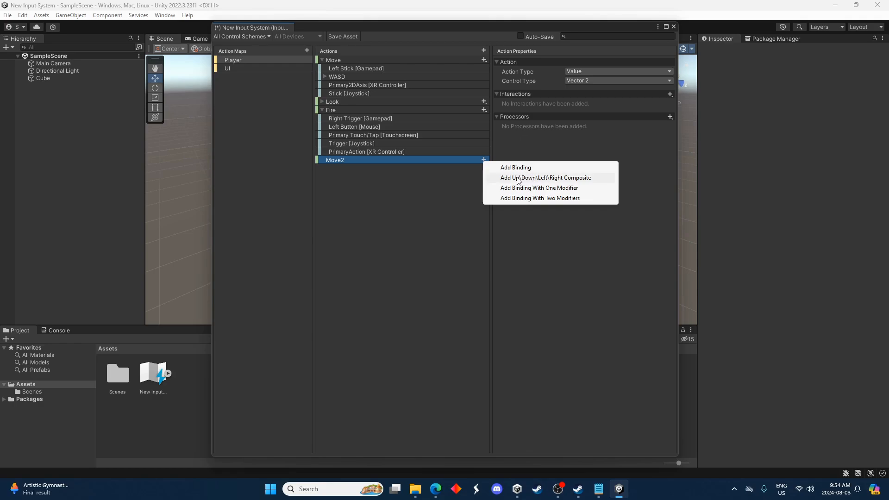
{"action": "mouse_move", "coordinate": [513, 181]}
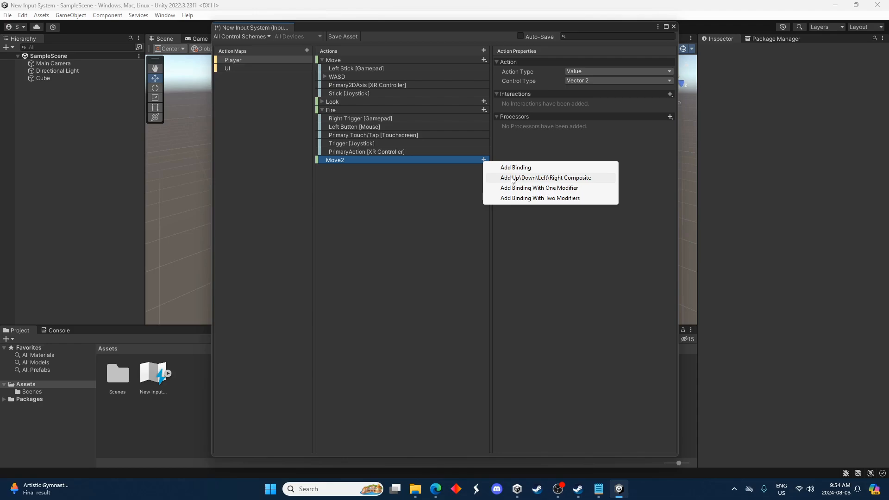
{"action": "left_click", "coordinate": [544, 178]}
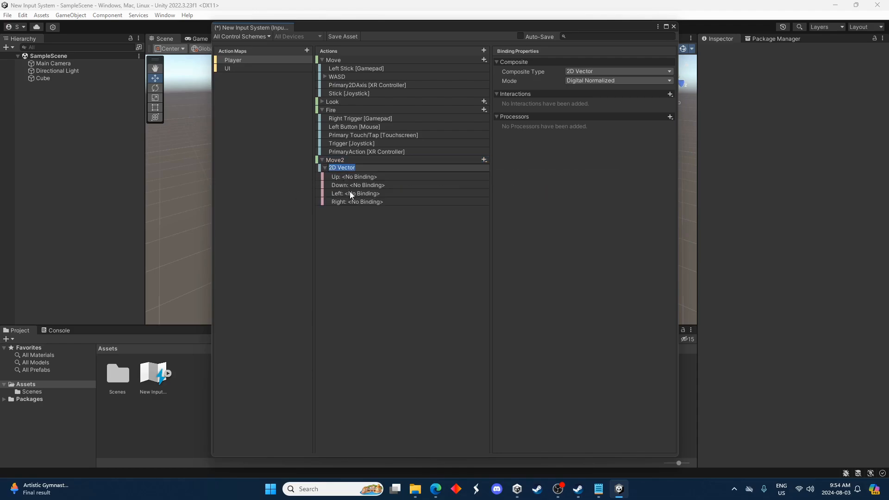
{"action": "left_click", "coordinate": [355, 176]}
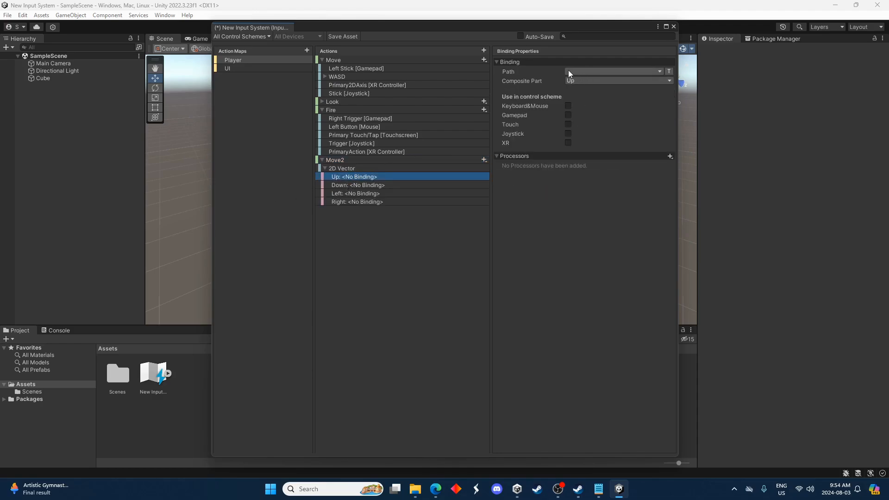
{"action": "mouse_move", "coordinate": [587, 70]}
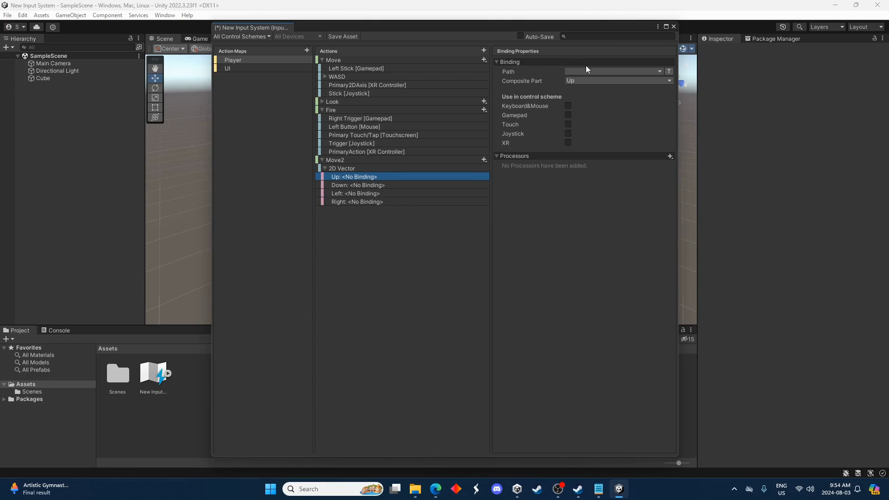
{"action": "left_click", "coordinate": [657, 72]}
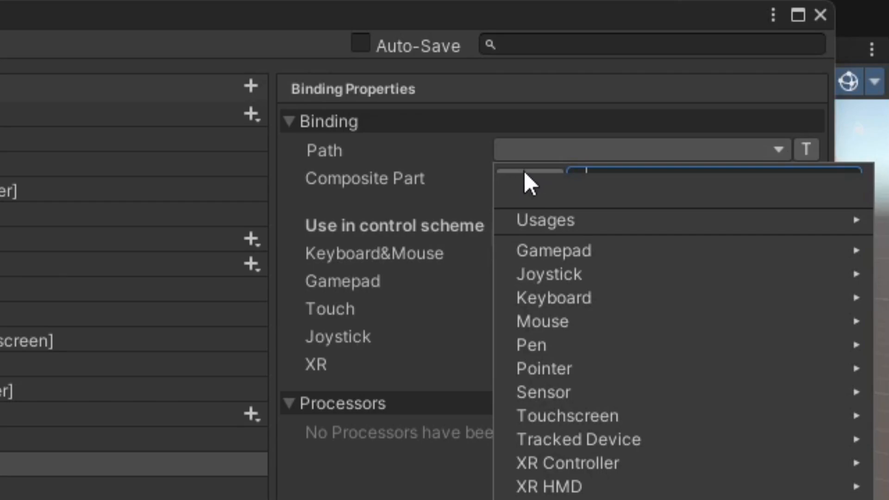
{"action": "mouse_move", "coordinate": [525, 185]}
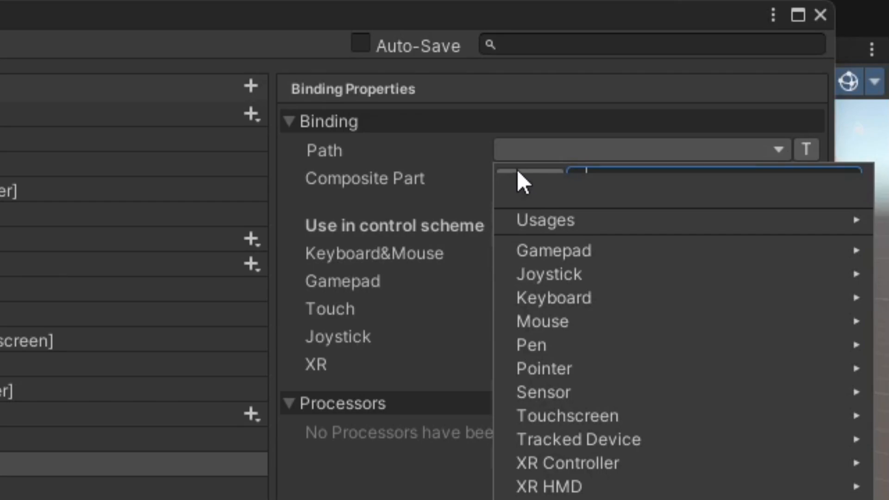
{"action": "left_click", "coordinate": [527, 173]}
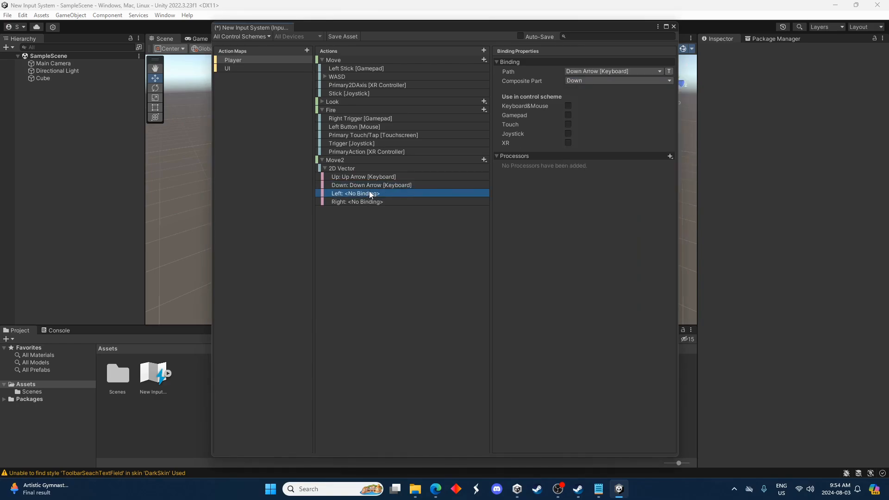
{"action": "left_click", "coordinate": [658, 71]}
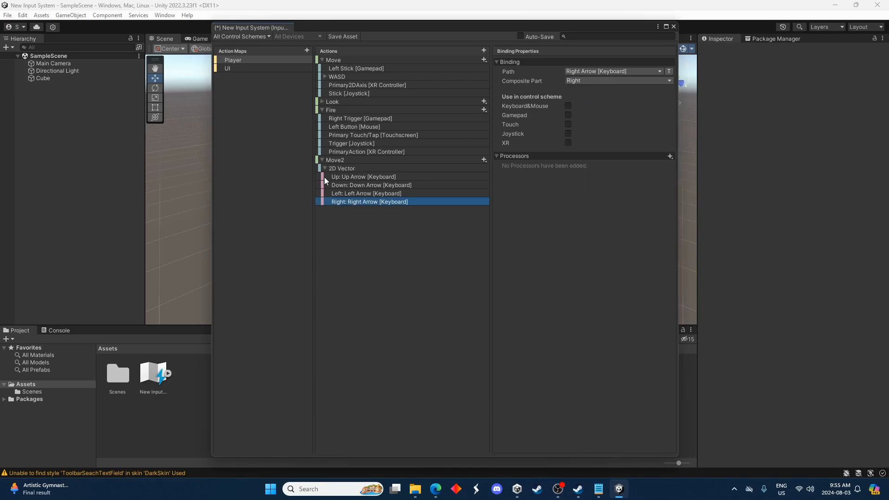
- Add a plain binding to Move2 set to the gamepad Left Stick
{"action": "left_click", "coordinate": [484, 159]}
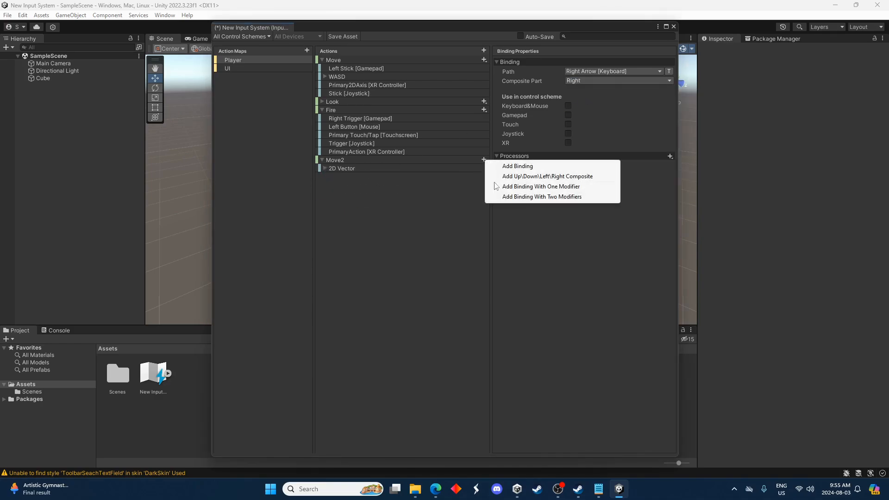
{"action": "left_click", "coordinate": [516, 166]}
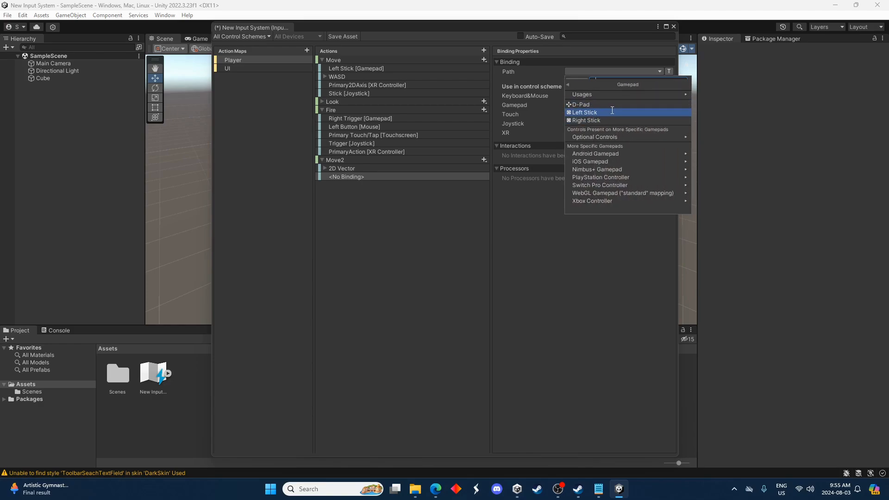
{"action": "left_click", "coordinate": [583, 112]}
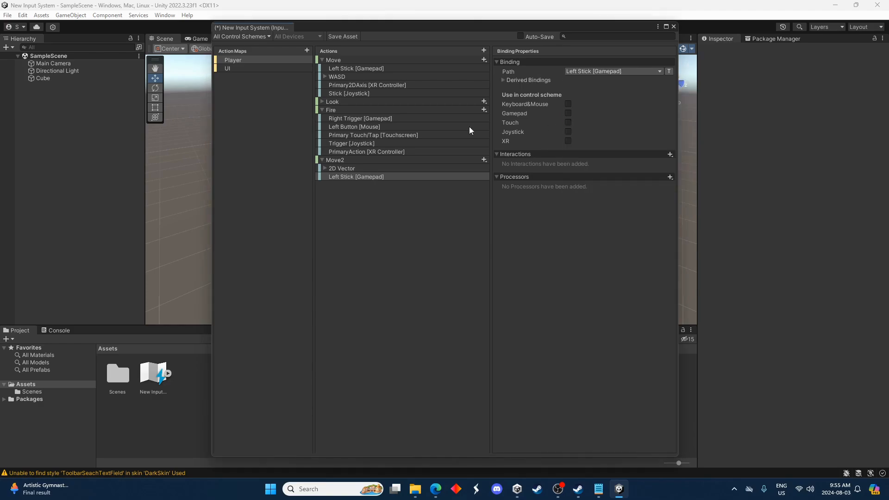
{"action": "left_click", "coordinate": [356, 67]}
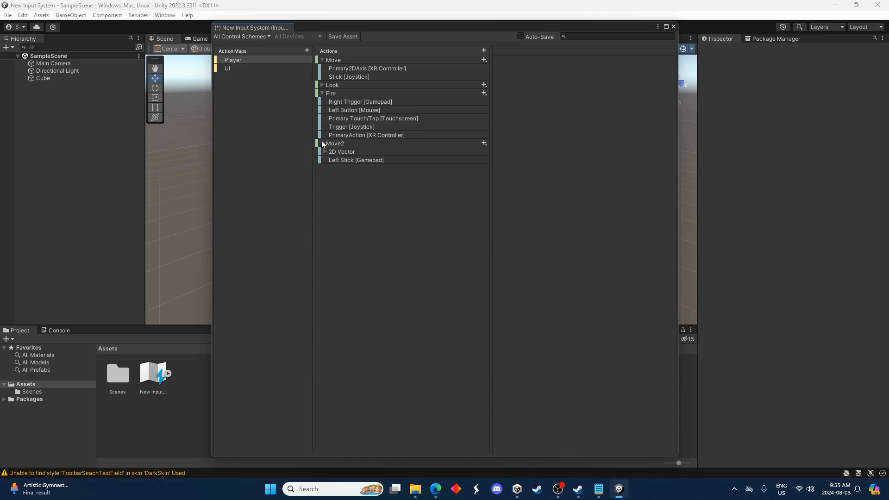
- Add a new action named Jump to the Player map and select its empty binding
{"action": "left_click", "coordinate": [322, 92]}
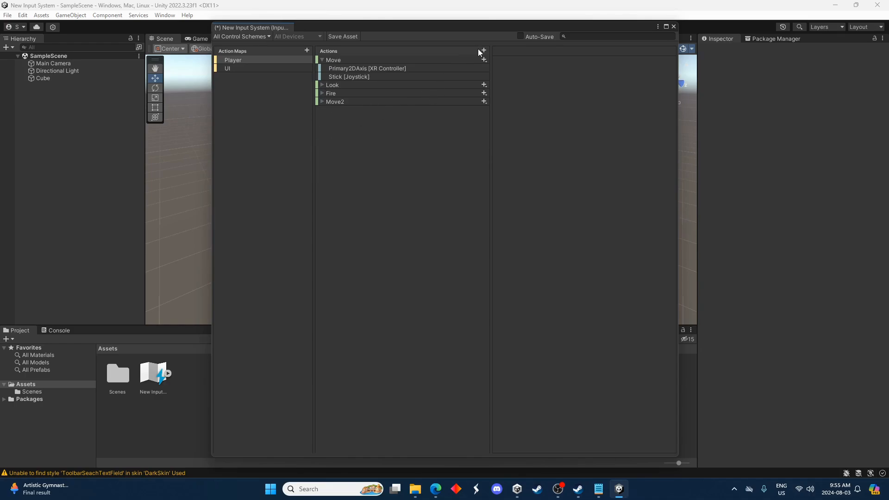
{"action": "left_click", "coordinate": [483, 50]}
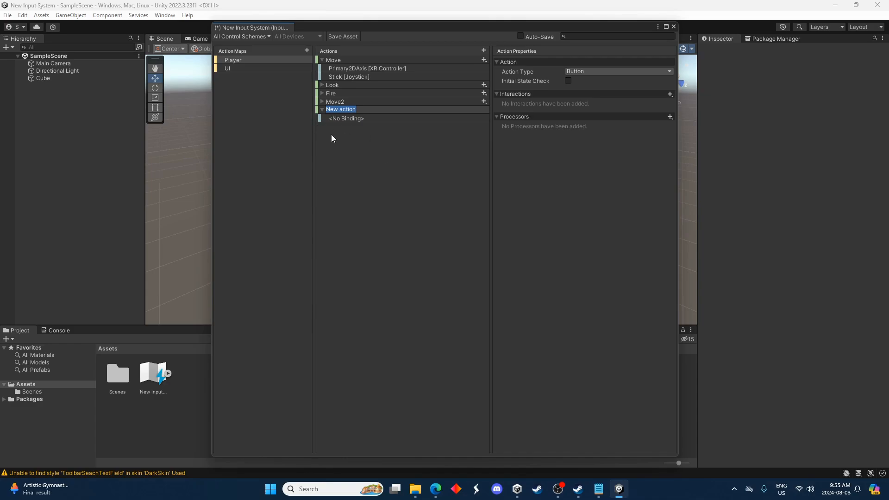
{"action": "type", "text": "Jump"}
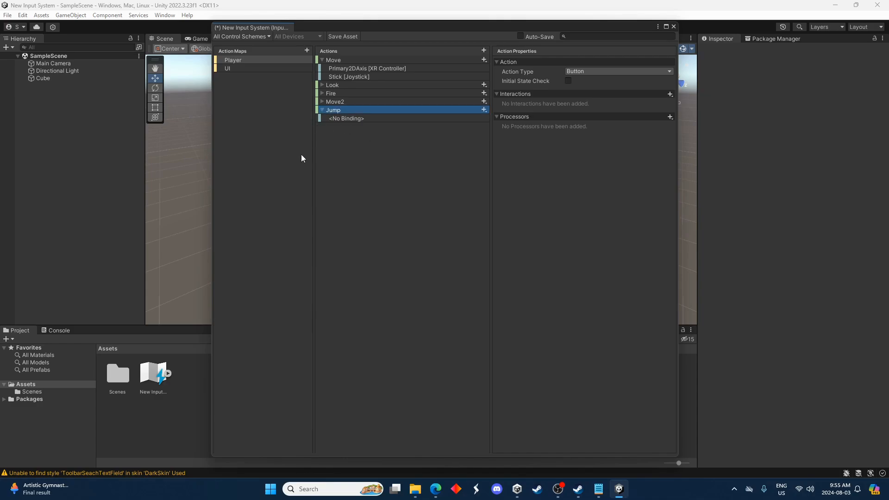
{"action": "left_click", "coordinate": [345, 117]}
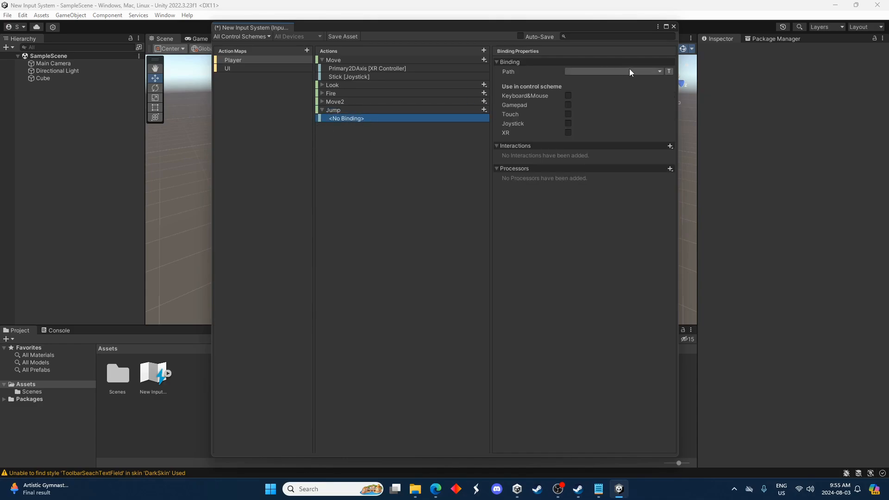
{"action": "left_click", "coordinate": [660, 71]}
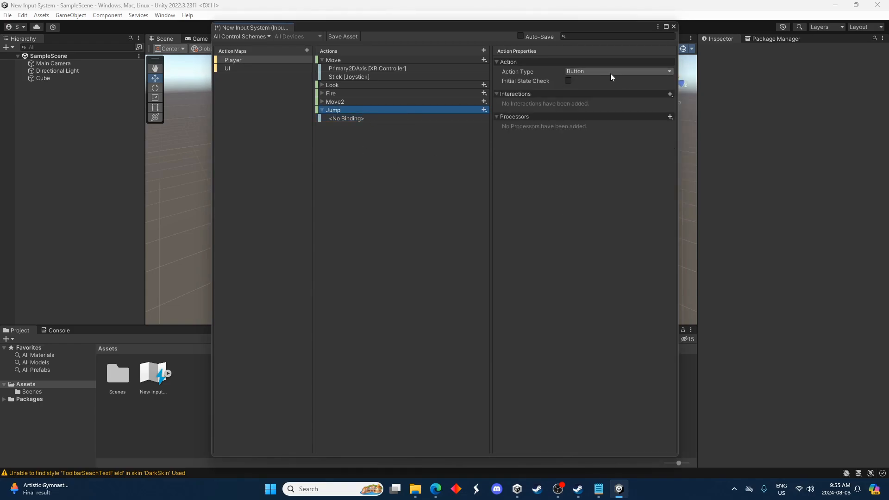
- Bind Jump to the keyboard Space key using Listen
{"action": "left_click", "coordinate": [345, 117]}
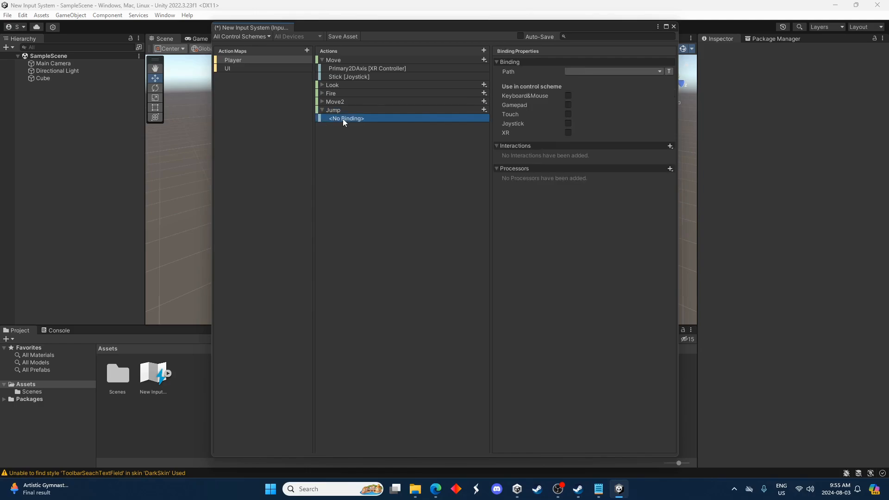
{"action": "mouse_move", "coordinate": [644, 47]}
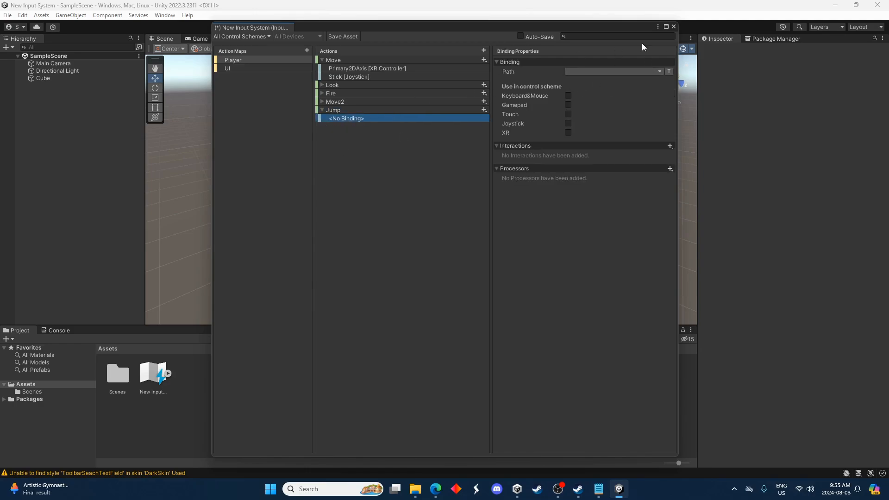
{"action": "left_click", "coordinate": [612, 71]}
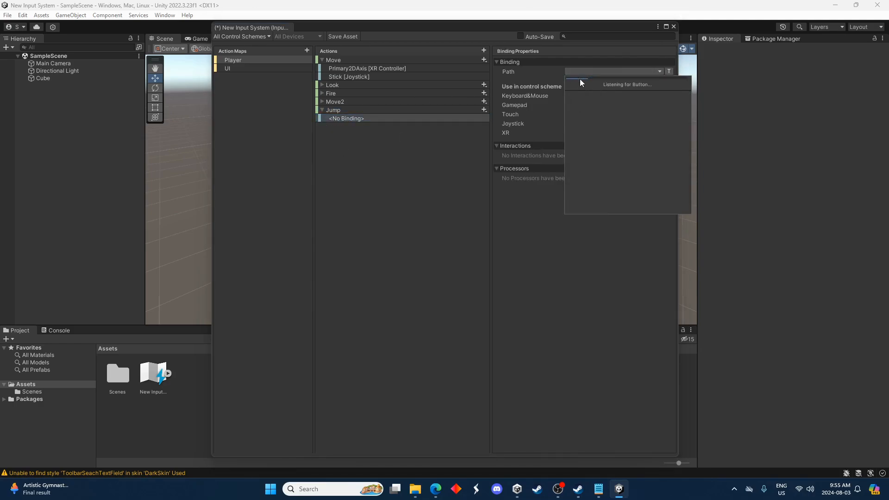
{"action": "key", "text": "space"}
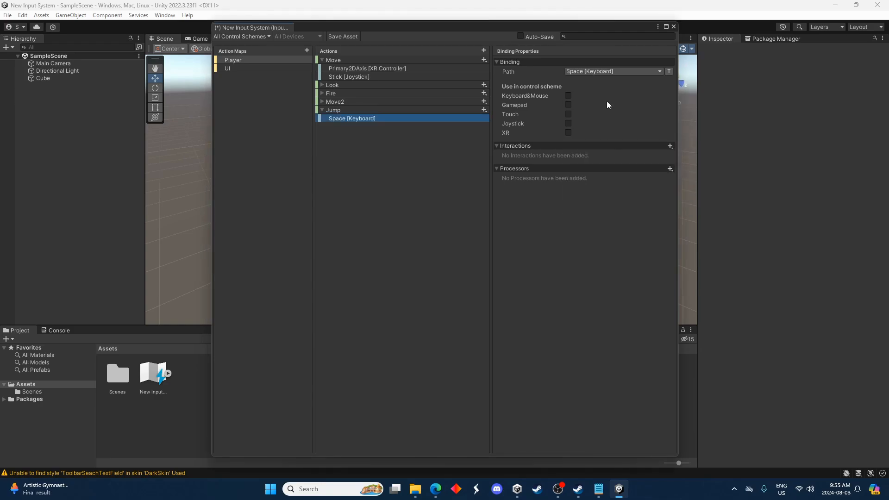
{"action": "mouse_move", "coordinate": [342, 36]}
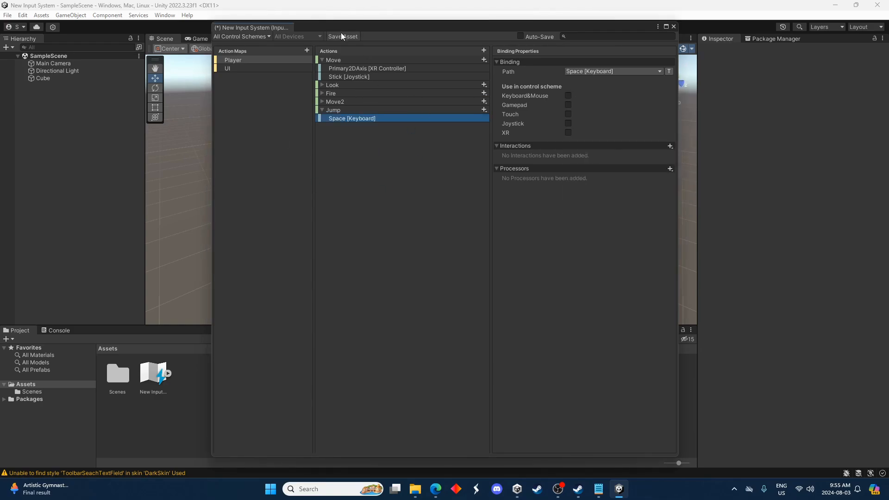
- Save the input actions asset with the Jump Space binding
{"action": "left_click", "coordinate": [342, 37]}
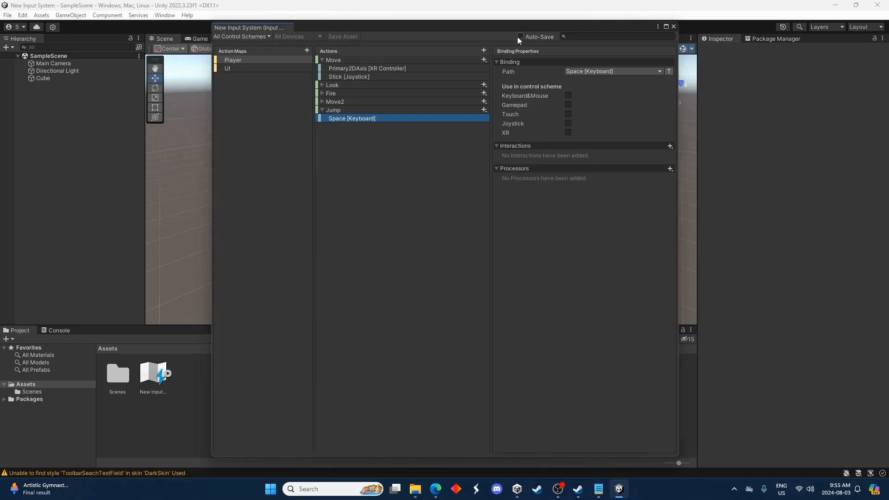
{"action": "mouse_move", "coordinate": [383, 182]}
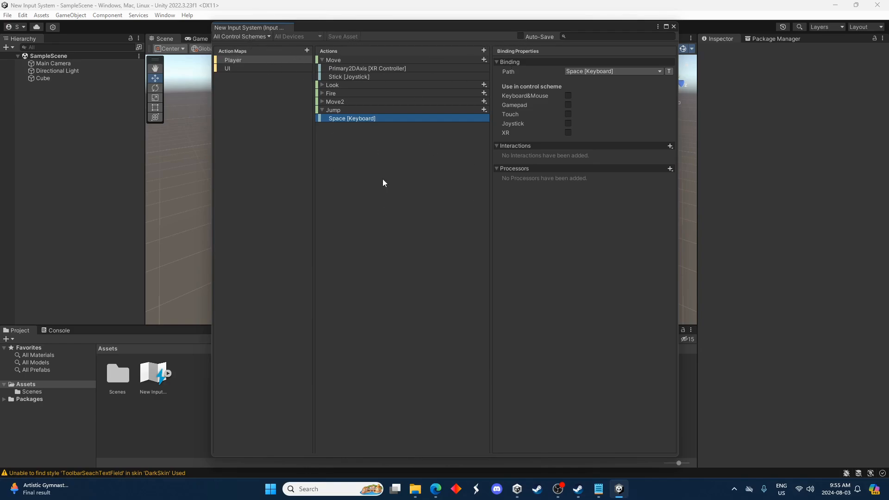
{"action": "mouse_move", "coordinate": [473, 188]}
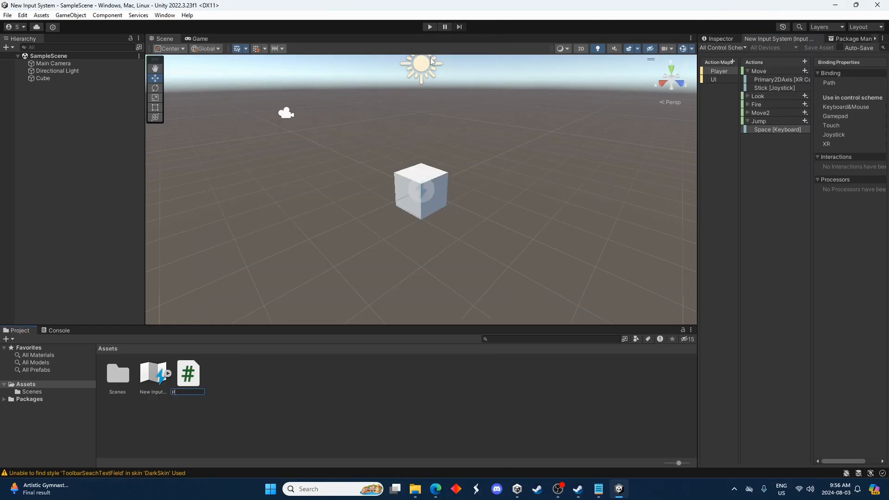
- Name the new C# script PlayerControls and open it in Visual Studio
{"action": "type", "text": "PlayerCont"}
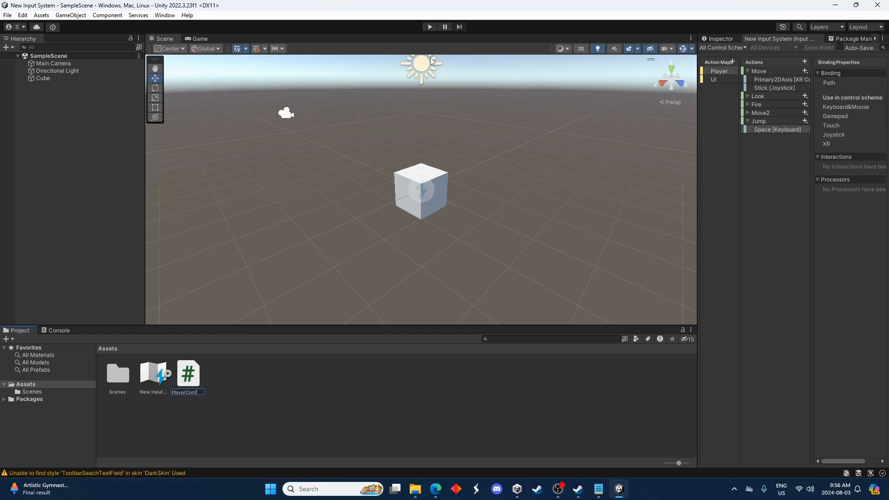
{"action": "double_click", "coordinate": [188, 373]}
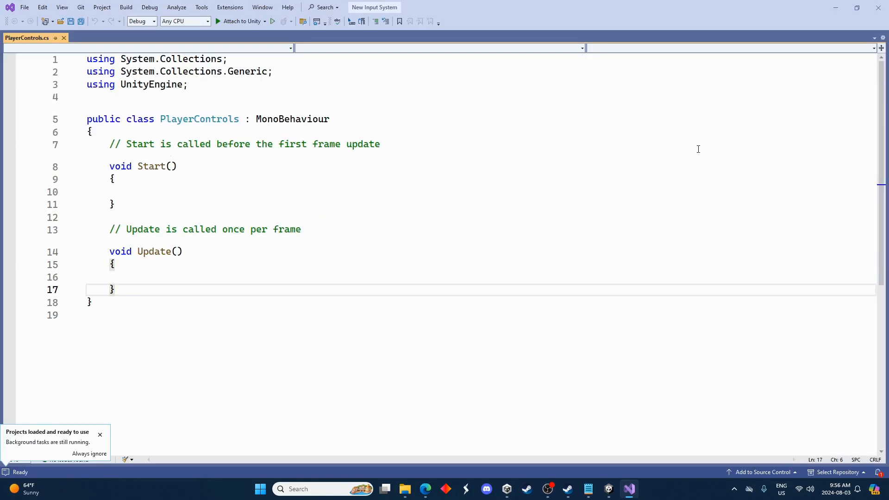
- Add 'using UnityEngine.InputSystem;' beneath the existing using directives in PlayerControls
{"action": "type", "text": "using UnityEngine"}
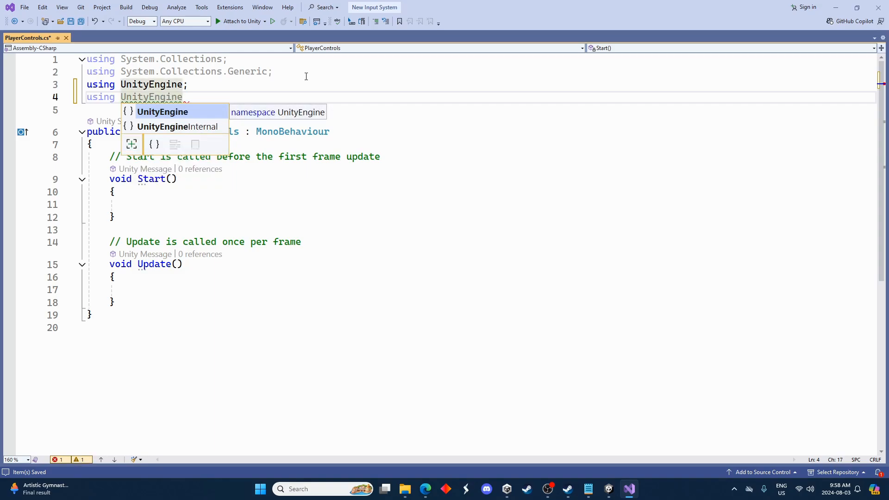
{"action": "type", "text": ".Input"}
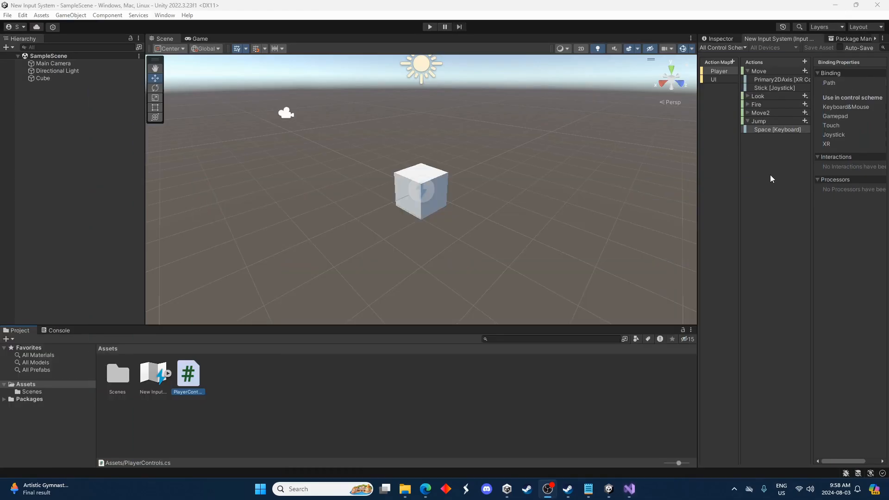
- Check the script preview for the new import, then select Cube to view its Player Input messages
{"action": "left_click", "coordinate": [188, 377]}
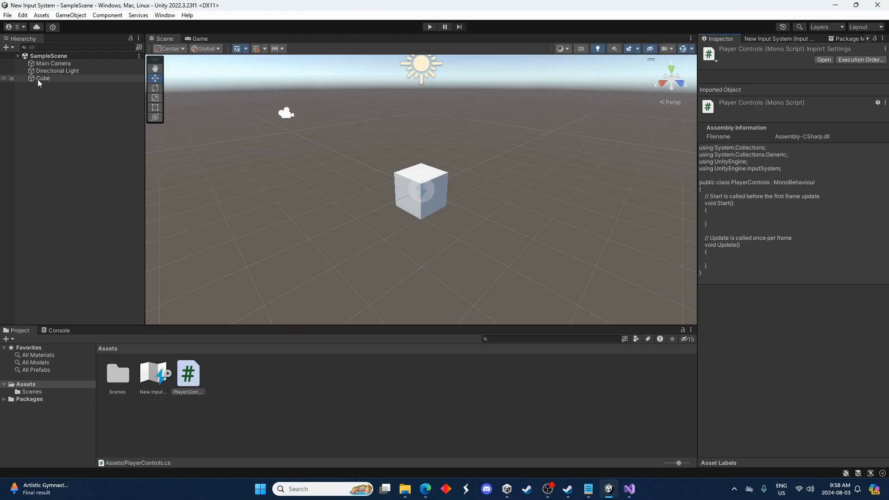
{"action": "left_click", "coordinate": [44, 78]}
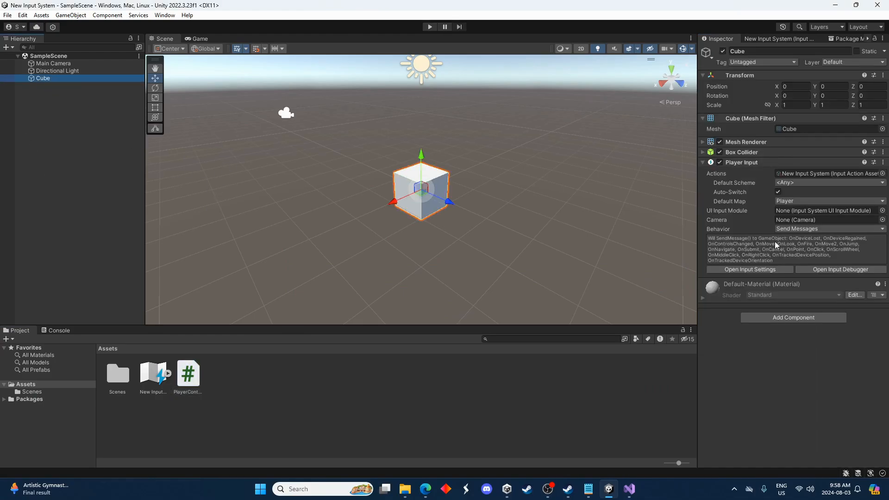
{"action": "mouse_move", "coordinate": [779, 251]}
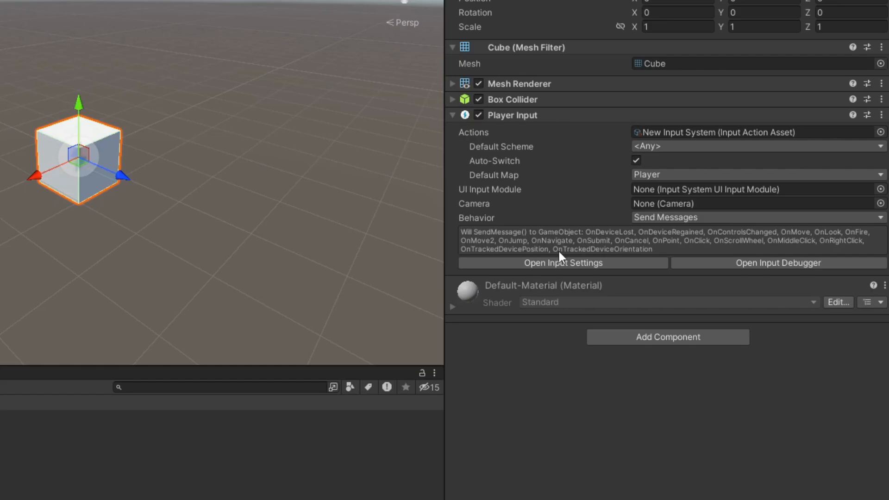
{"action": "mouse_move", "coordinate": [828, 244]}
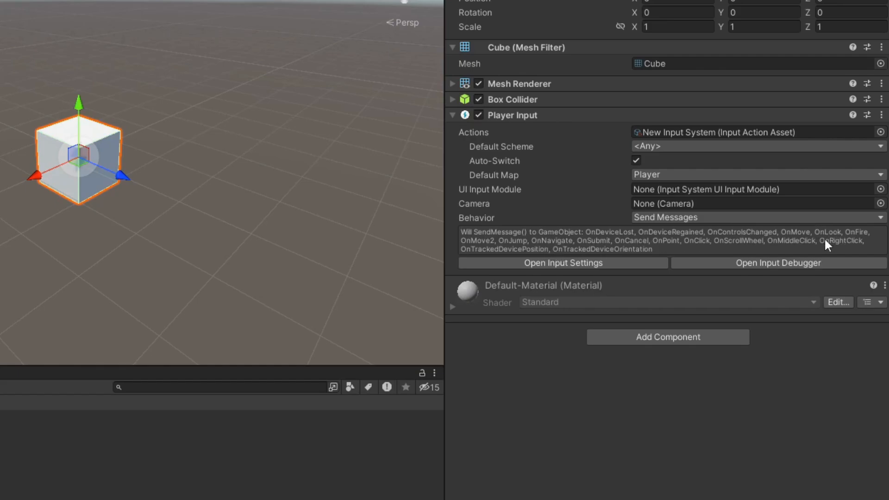
{"action": "mouse_move", "coordinate": [488, 249]}
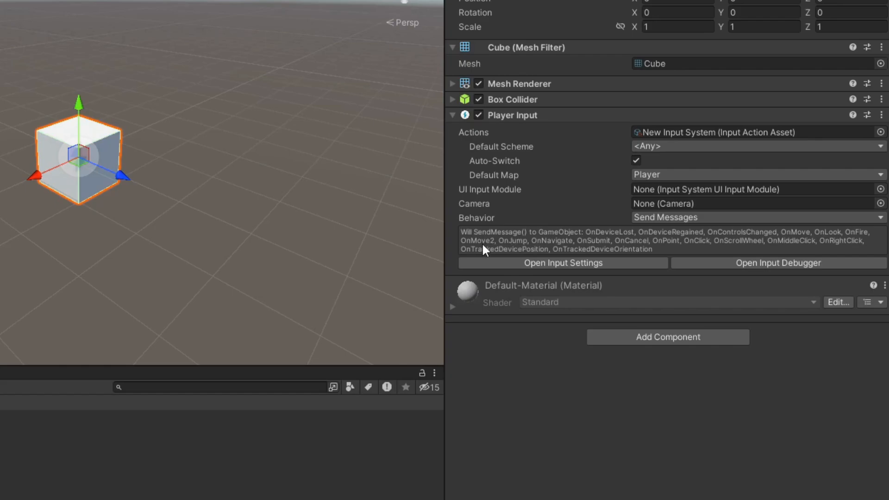
{"action": "mouse_move", "coordinate": [489, 265]}
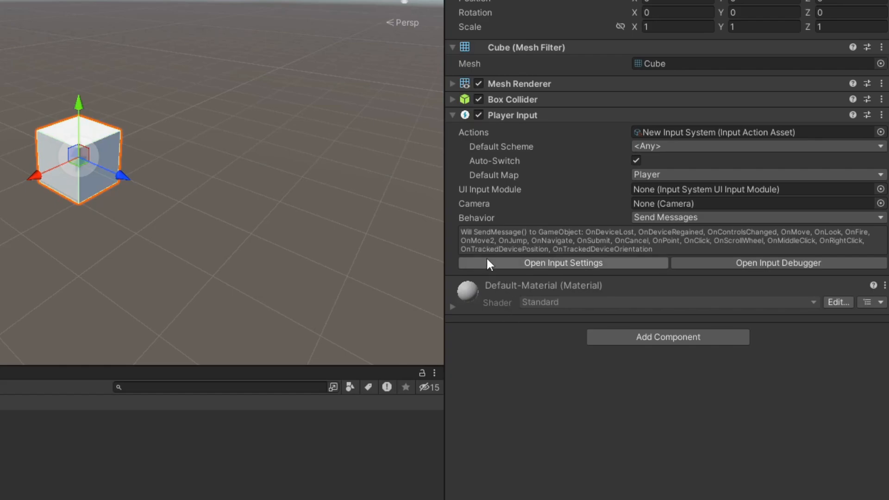
{"action": "mouse_move", "coordinate": [486, 249]}
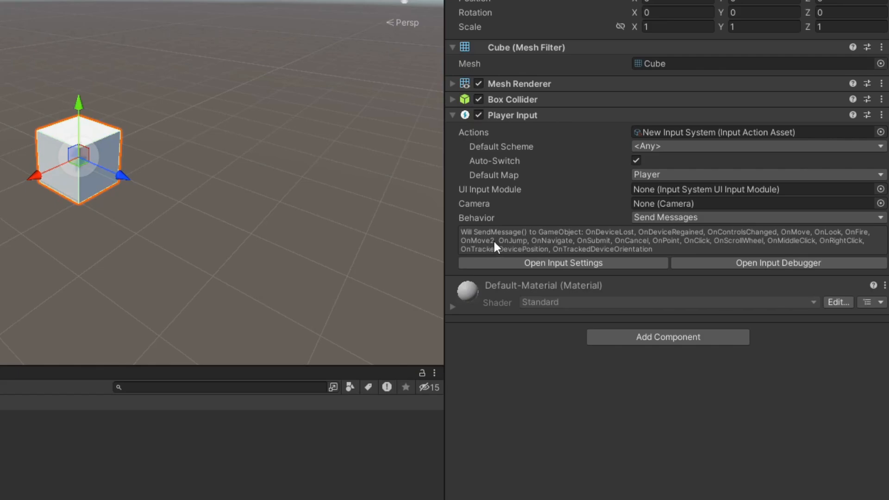
{"action": "mouse_move", "coordinate": [486, 248]}
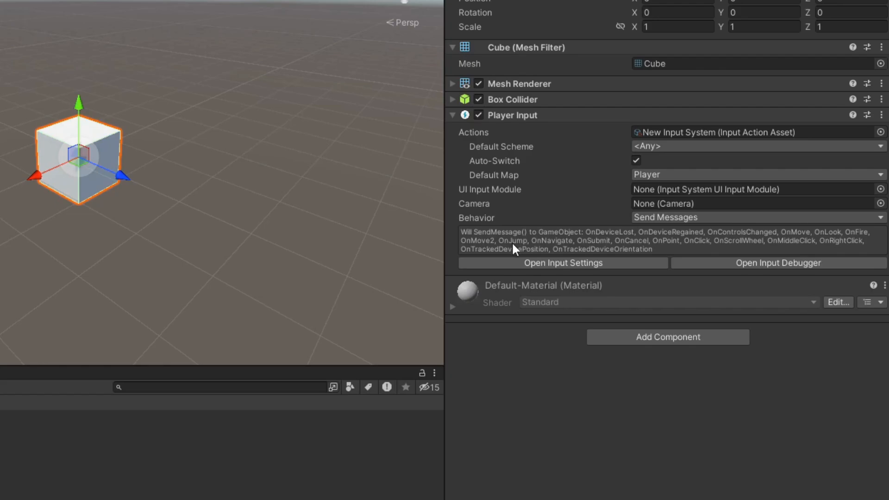
{"action": "mouse_move", "coordinate": [486, 251]}
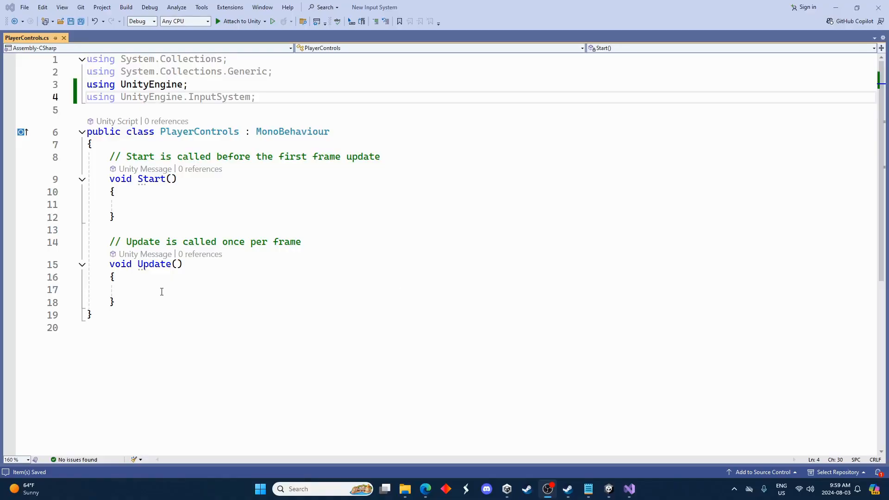
- Replace the Start method with a new void OnJump(InputValue value) method below Update
{"action": "left_click", "coordinate": [176, 302]}
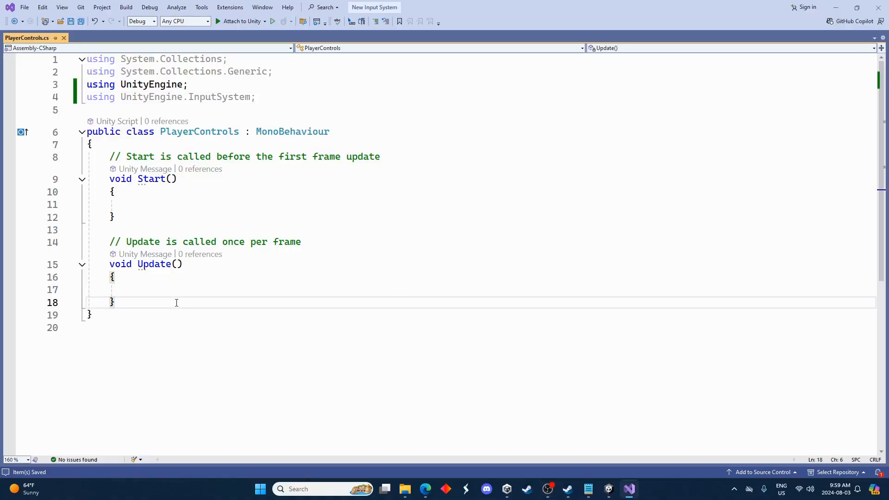
{"action": "key", "text": "Enter"}
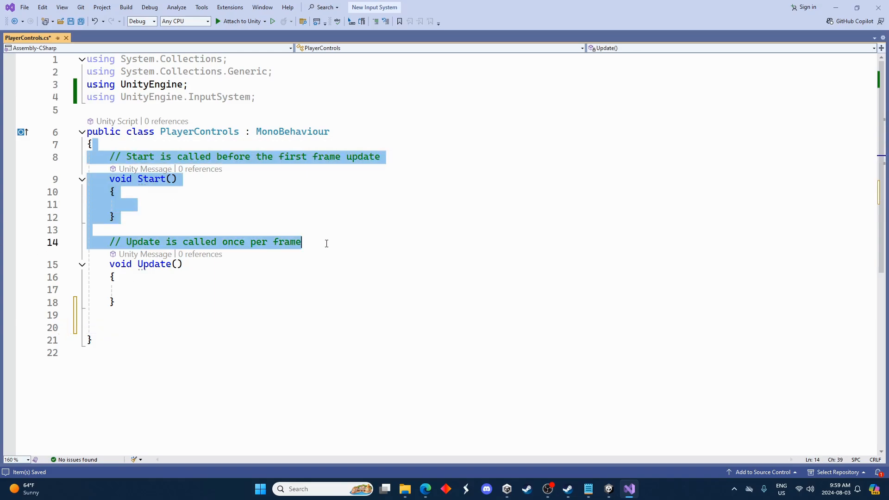
{"action": "key", "text": "Delete"}
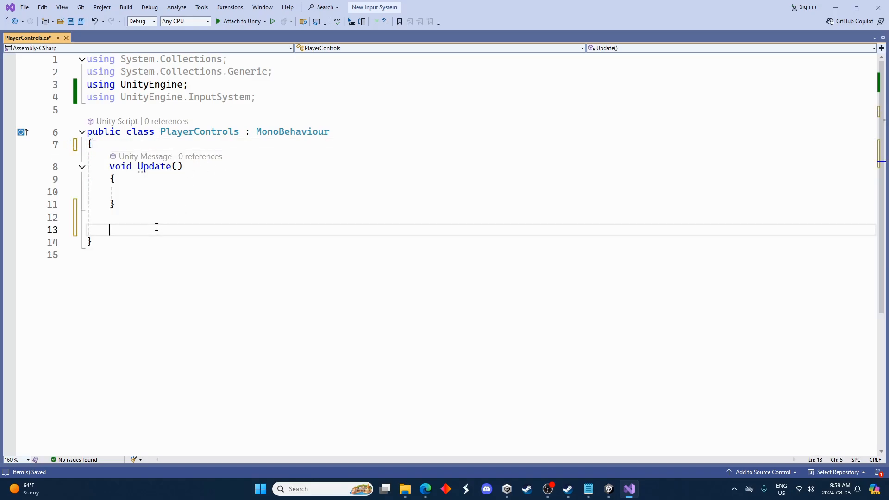
{"action": "type", "text": "void"}
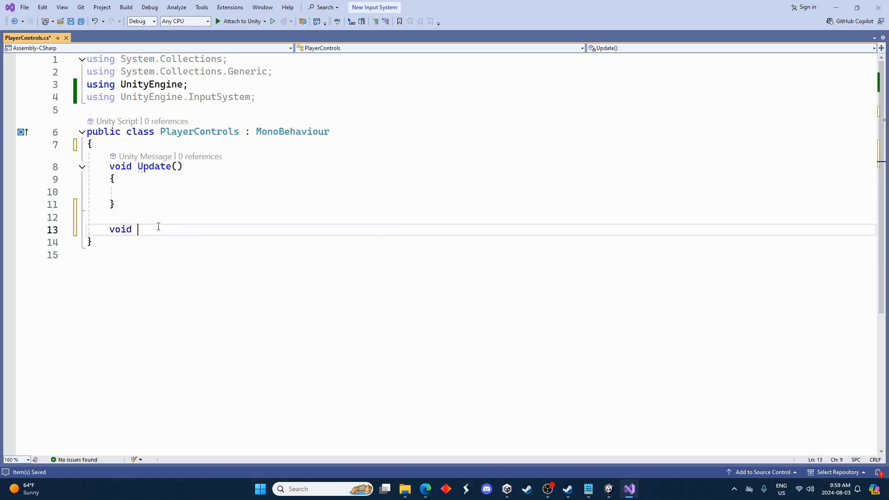
{"action": "type", "text": "OnJump"}
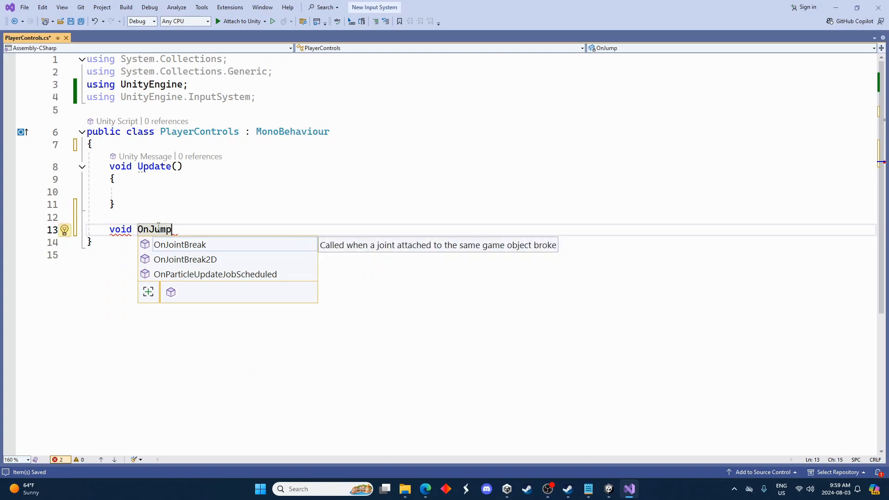
{"action": "type", "text": "()"}
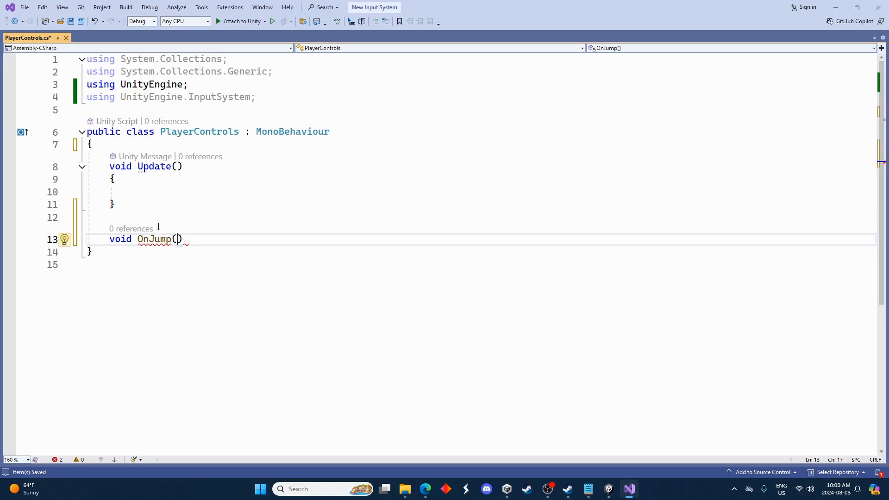
{"action": "type", "text": "InputValue"}
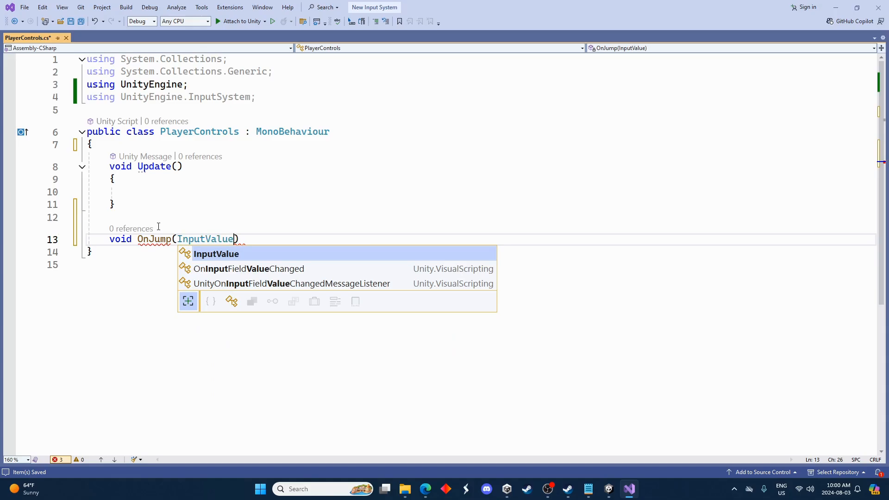
{"action": "type", "text": "vl"}
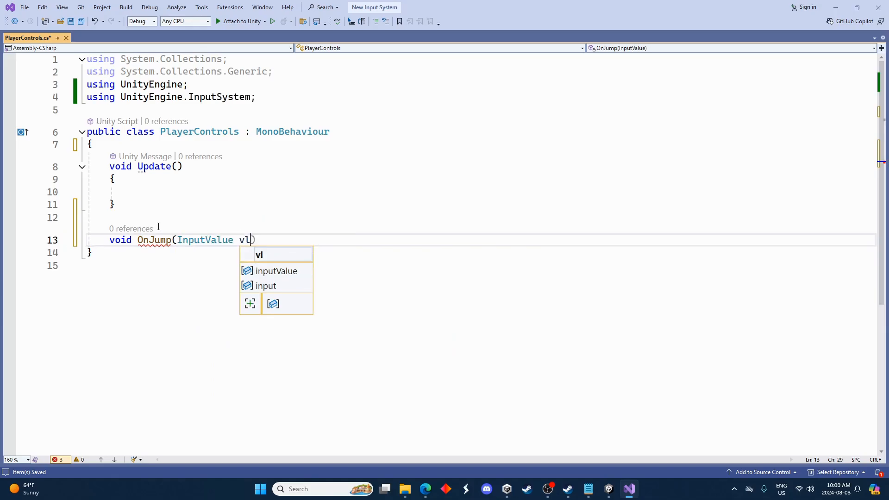
{"action": "type", "text": "alue"}
{"action": "type", "text": "if (valu"}
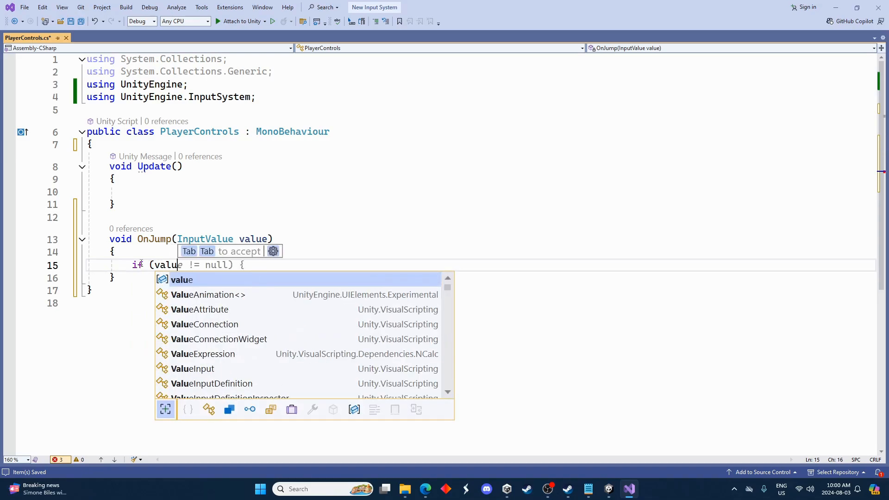
- Inside OnJump, log "player is jumping" with Debug.Log when value.isPressed
{"action": "type", "text": ".isPressed)"}
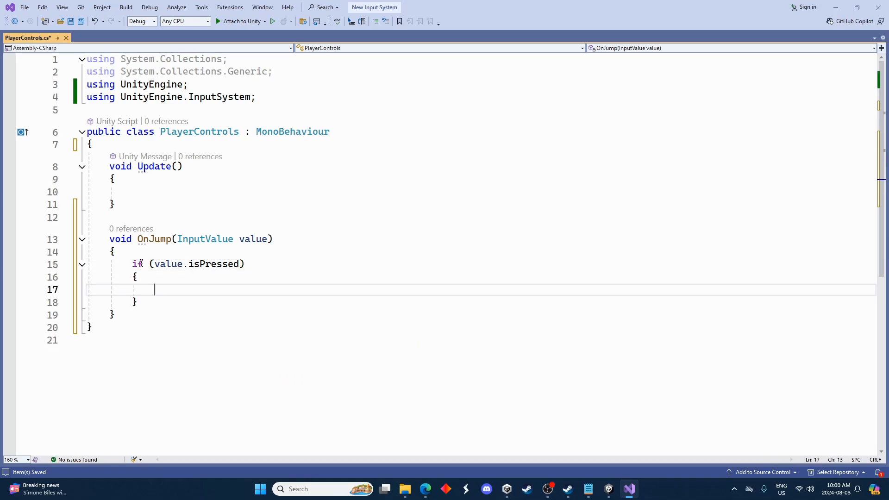
{"action": "type", "text": "Debug.Log("}
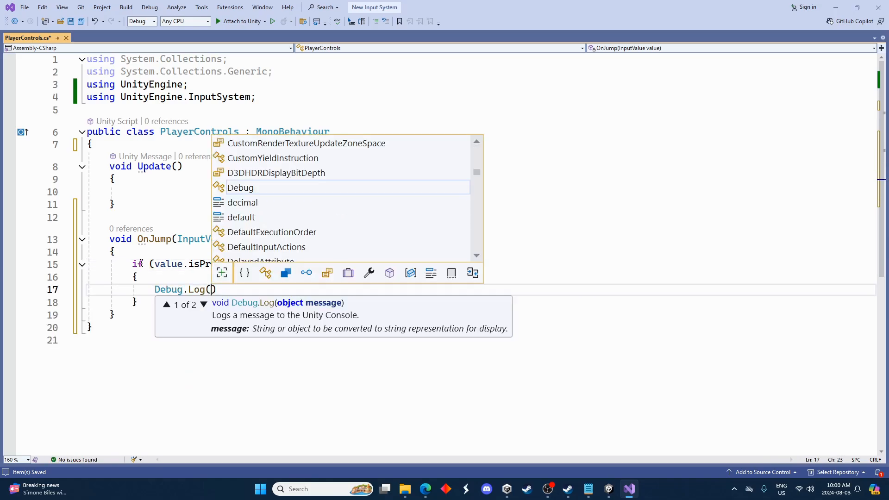
{"action": "type", "text": "\"player is\""}
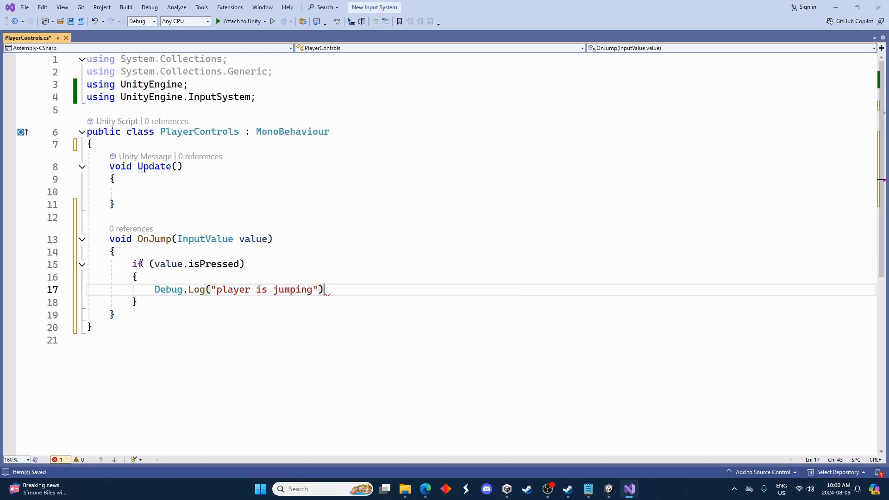
{"action": "type", "text": ";"}
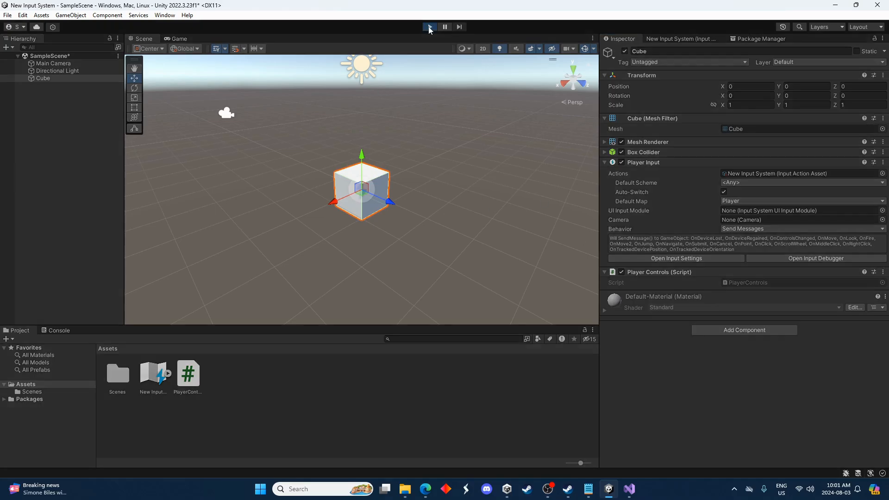
- Play the scene to see "player is jumping" logged, then jump back to that Debug.Log line
{"action": "left_click", "coordinate": [429, 27]}
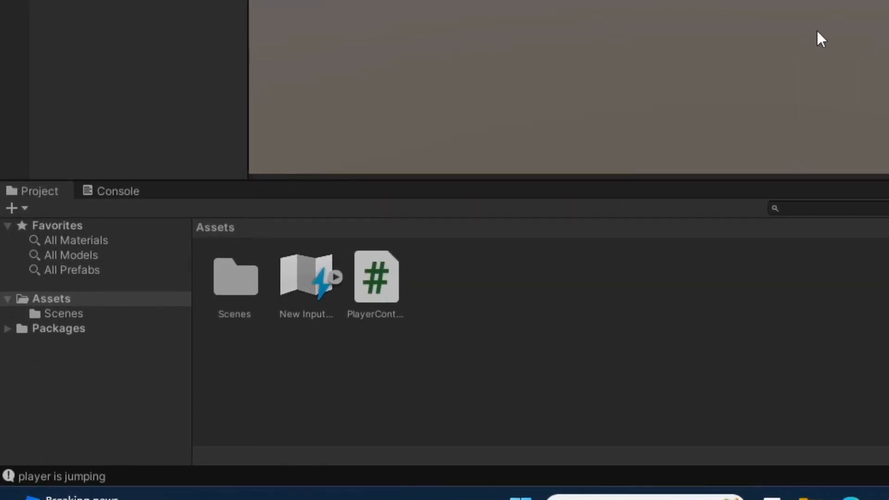
{"action": "mouse_move", "coordinate": [100, 491]}
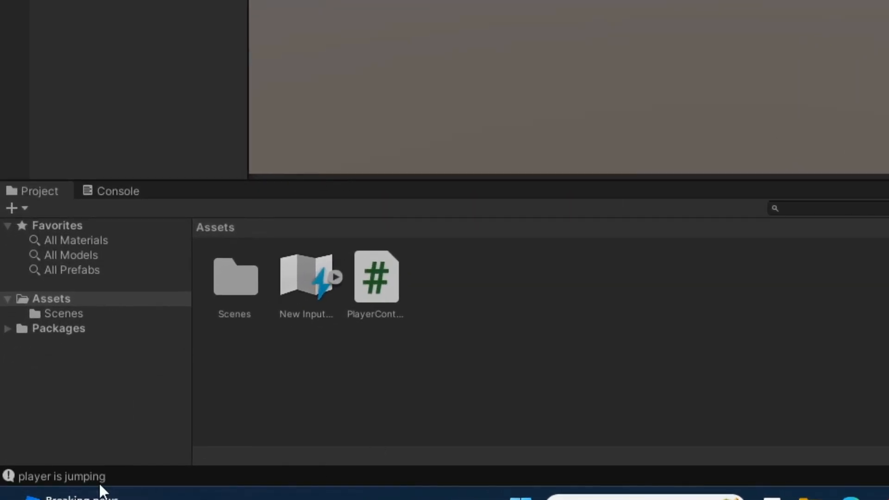
{"action": "double_click", "coordinate": [376, 277]}
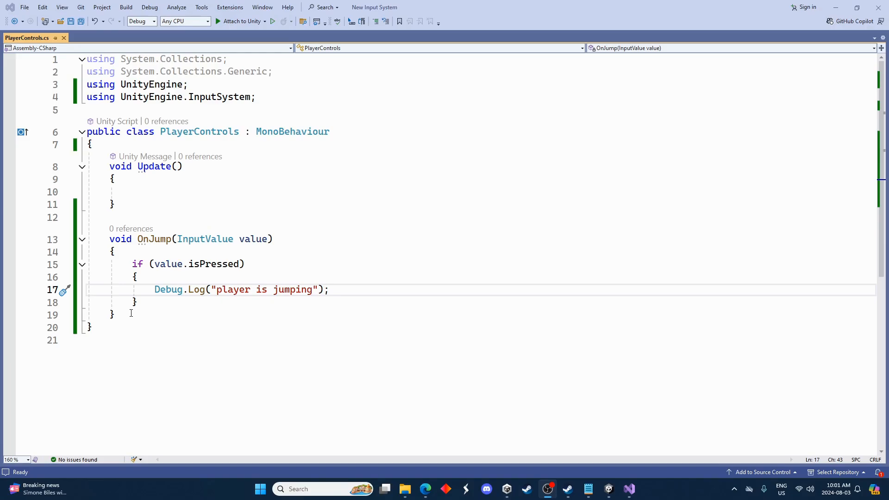
- Add a void OnMove2(InputValue value) method and a Vector2 moveInput field
{"action": "key", "text": "enter"}
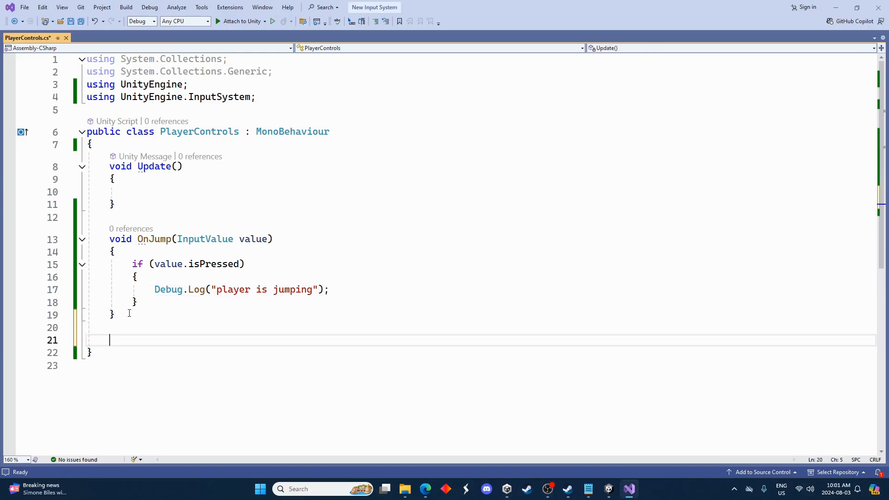
{"action": "type", "text": "void OnMove"}
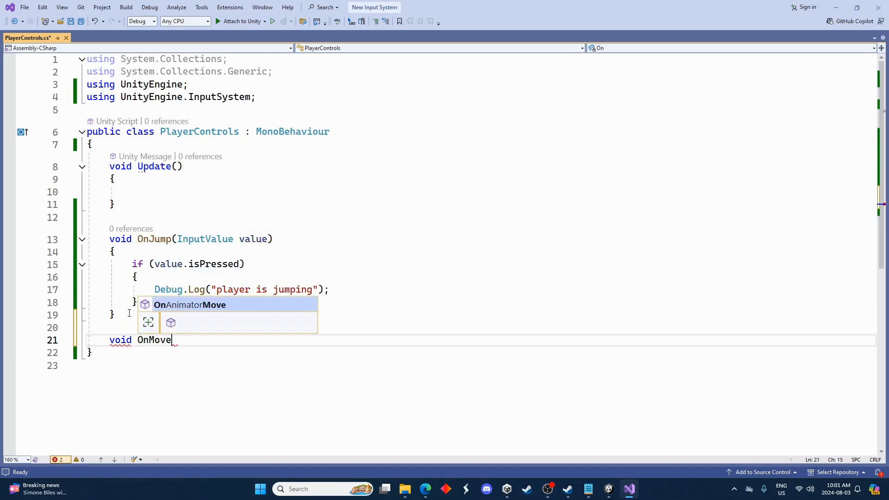
{"action": "type", "text": "2()"}
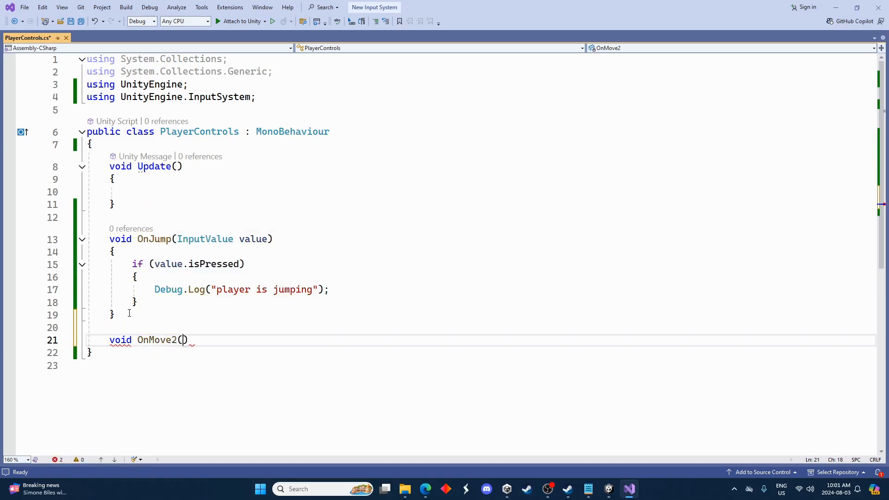
{"action": "type", "text": "InputValue value"}
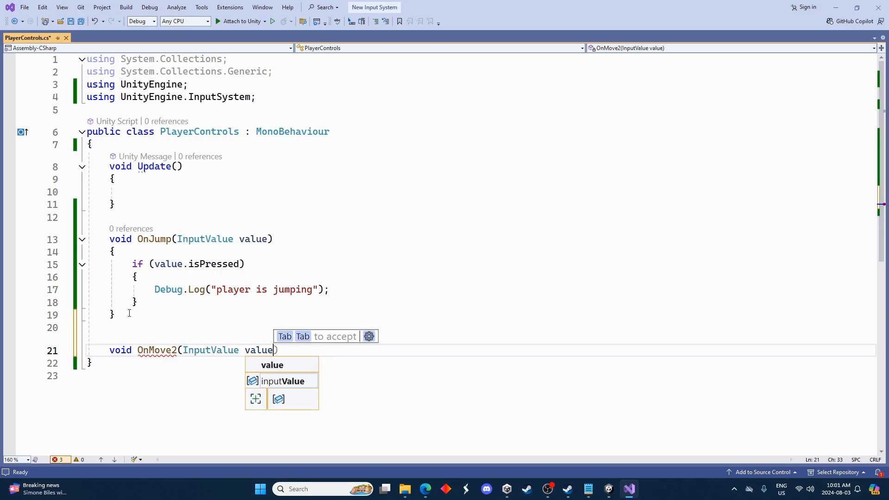
{"action": "key", "text": "Return"}
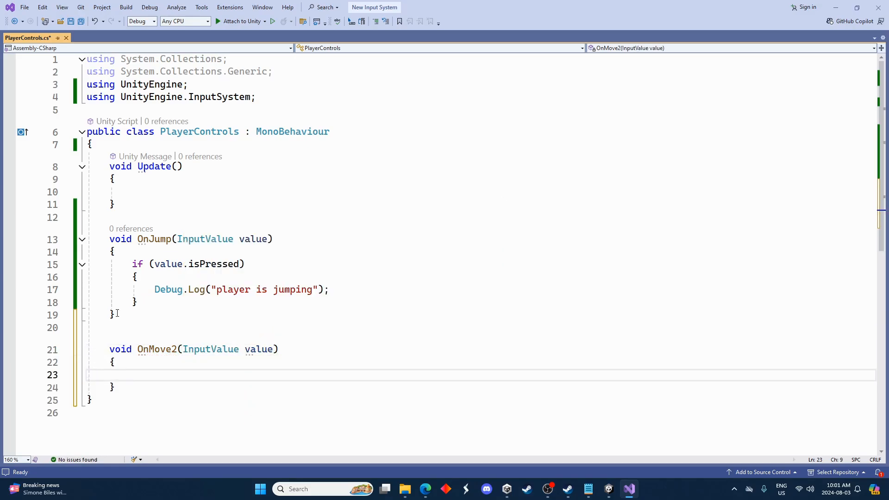
{"action": "scroll", "scroll_direction": "down", "scroll_amount": 3}
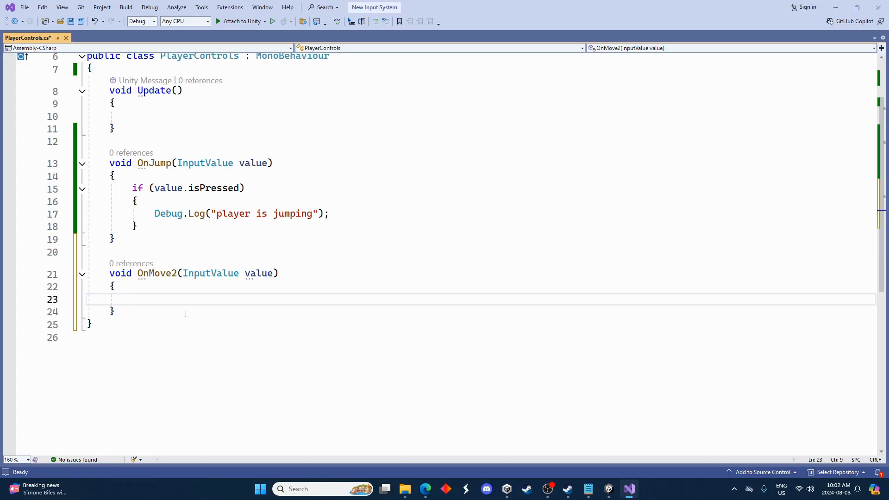
{"action": "scroll", "scroll_direction": "up", "scroll_amount": 3}
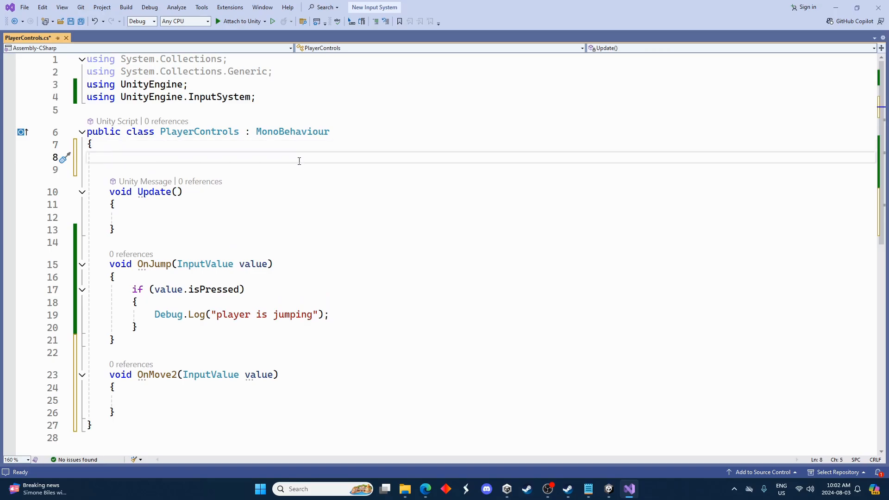
{"action": "type", "text": "Vector2 moveInput;"}
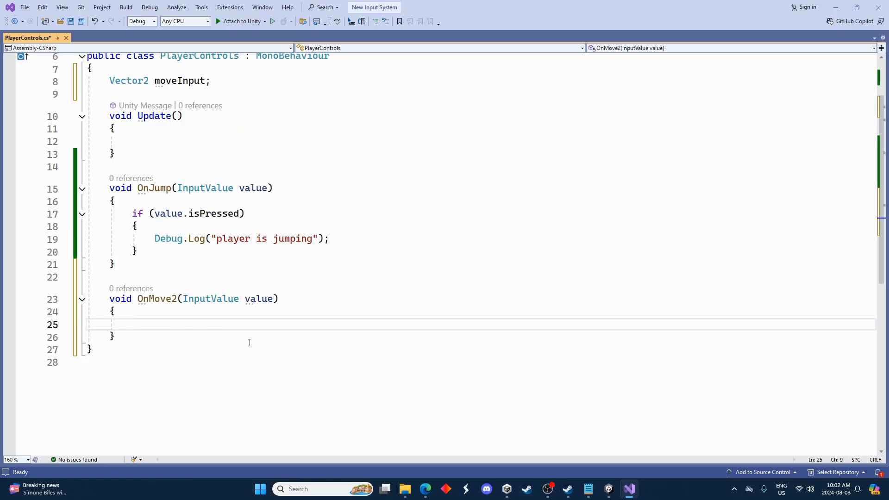
- Store value.Get<Vector2>() into moveInput in OnMove2 and Debug.Log(moveInput) in Update, then save
{"action": "type", "text": "moveInput ="}
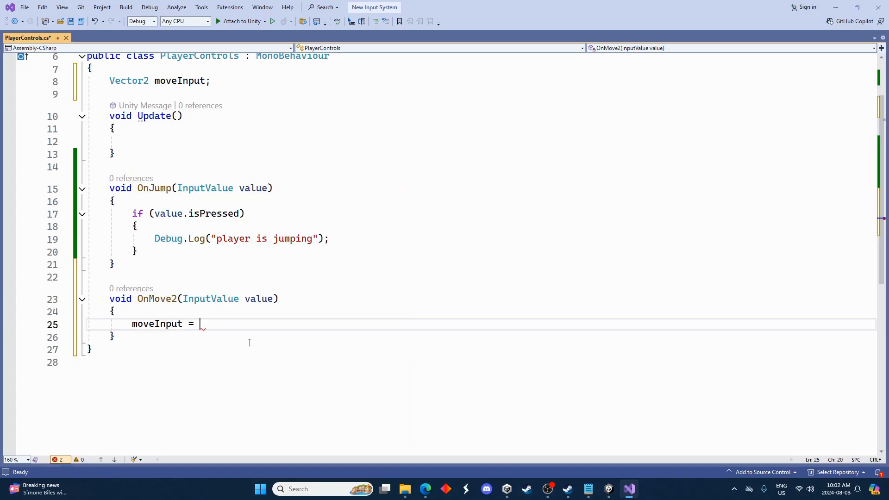
{"action": "type", "text": "v"}
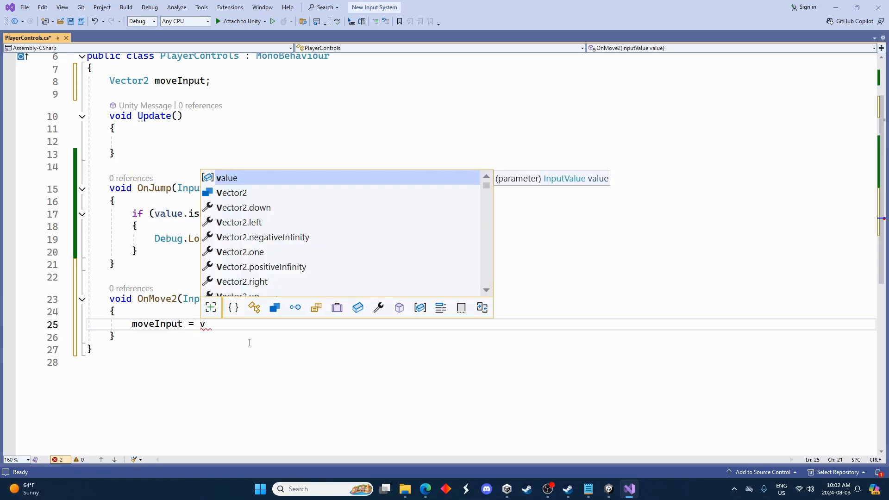
{"action": "type", "text": "alue.get<Vector2>();"}
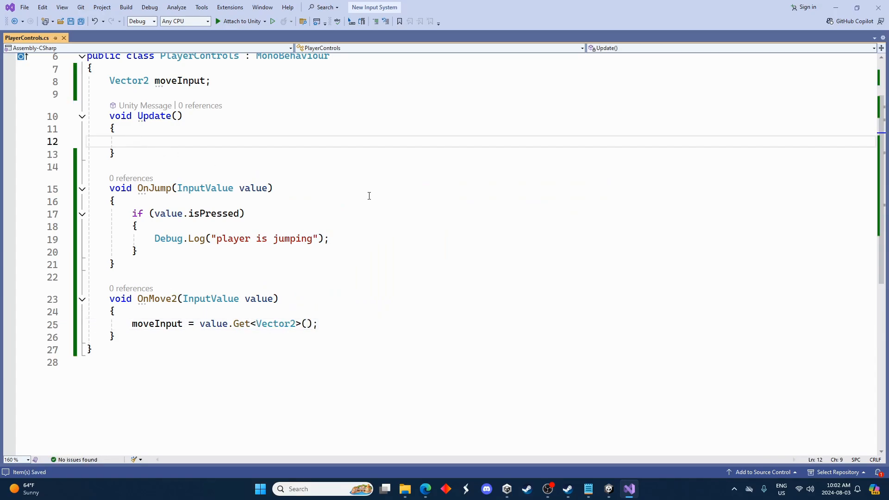
{"action": "type", "text": "Debug.Log(moveInput);"}
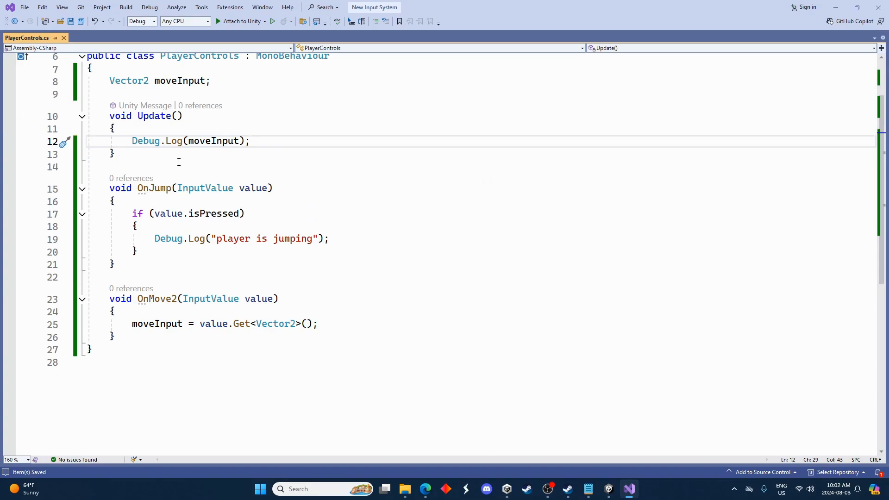
{"action": "mouse_move", "coordinate": [456, 324]}
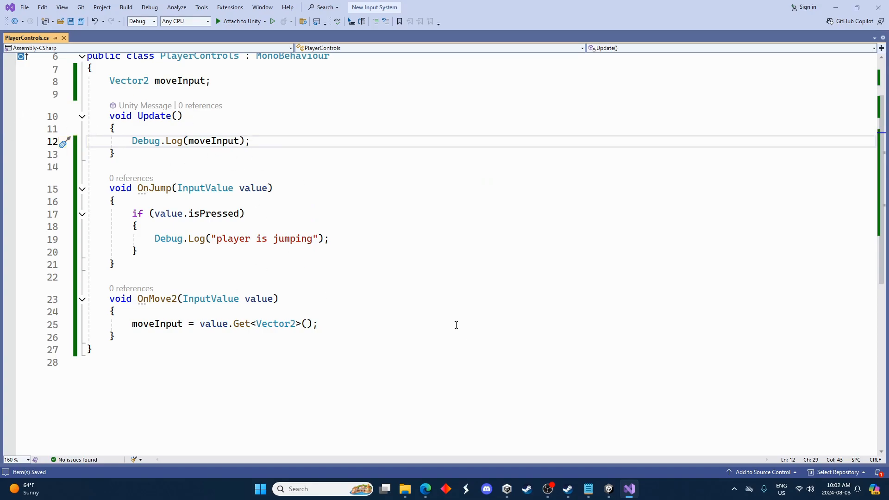
{"action": "left_click", "coordinate": [608, 489]}
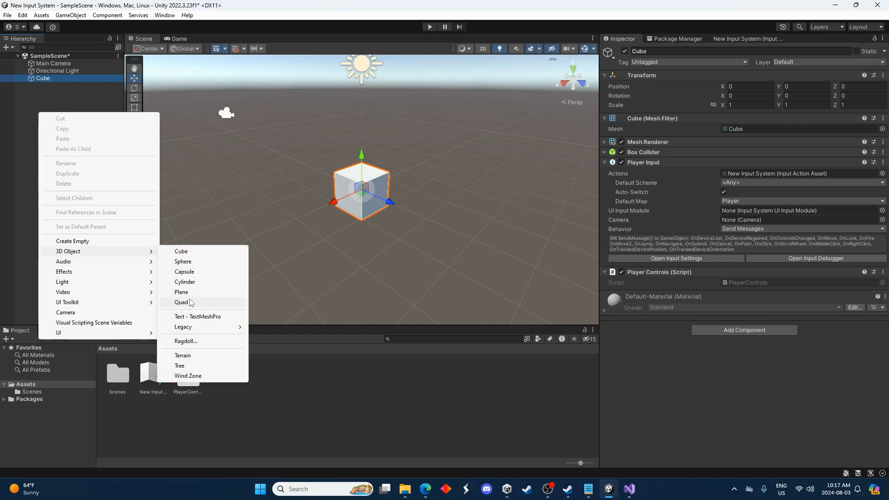
- Create a Plane at Position Y -0.5 beneath the cube, then reselect Cube for a new component
{"action": "left_click", "coordinate": [180, 292]}
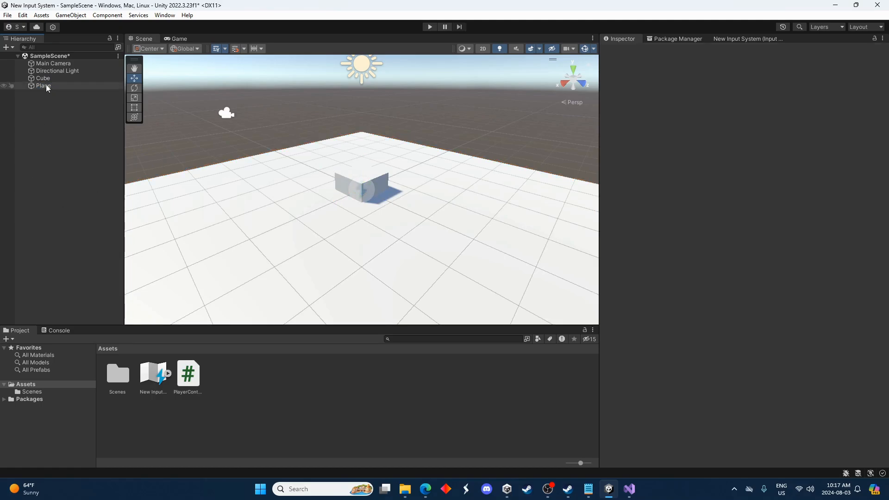
{"action": "left_click", "coordinate": [44, 85]}
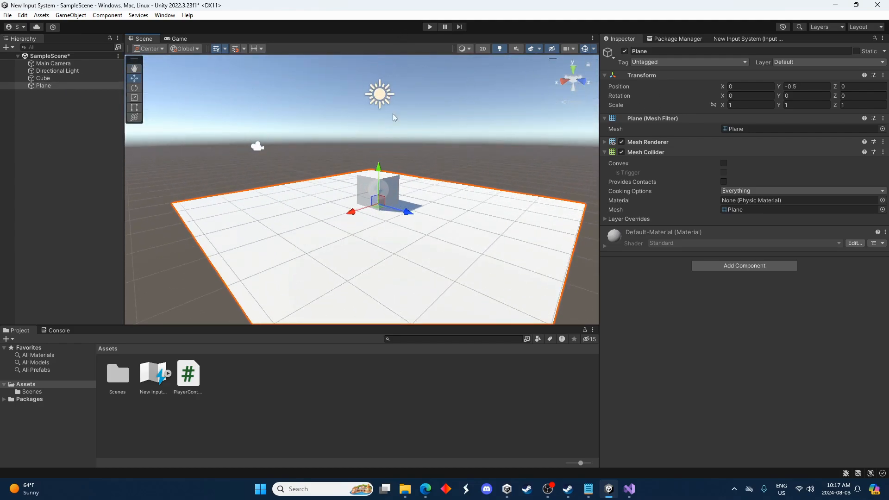
{"action": "left_click", "coordinate": [44, 77]}
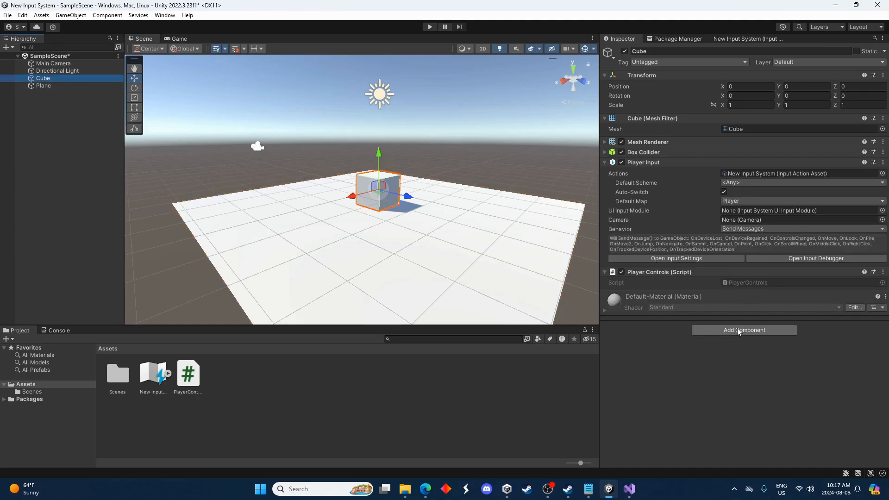
{"action": "left_click", "coordinate": [743, 329]}
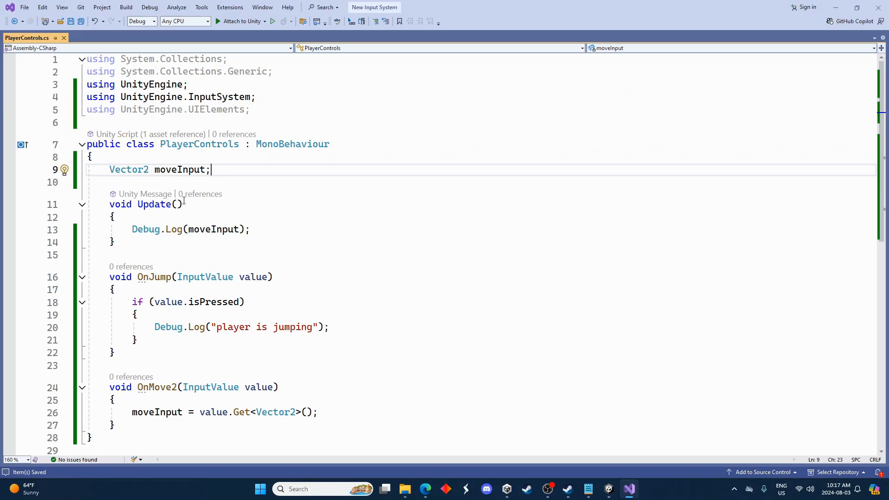
- Declare a Rigidbody rb field and assign it with GetComponent<Rigidbody>() in Awake
{"action": "type", "text": "Ri"}
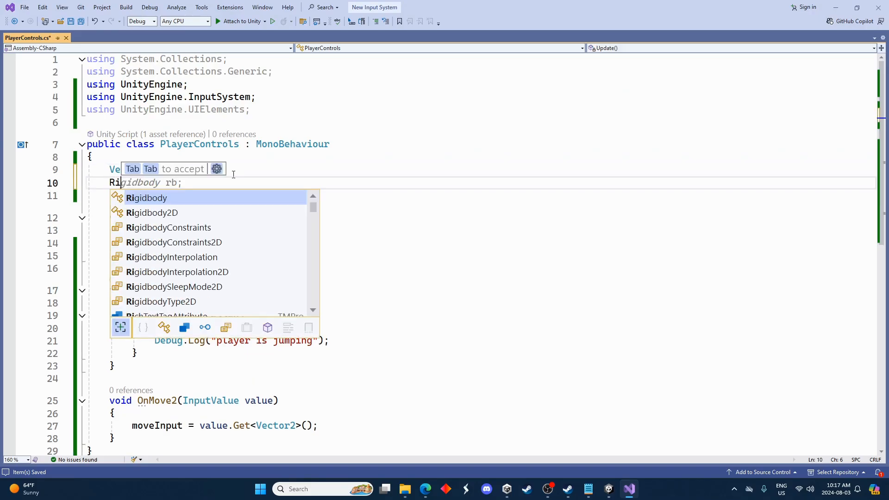
{"action": "type", "text": "r"}
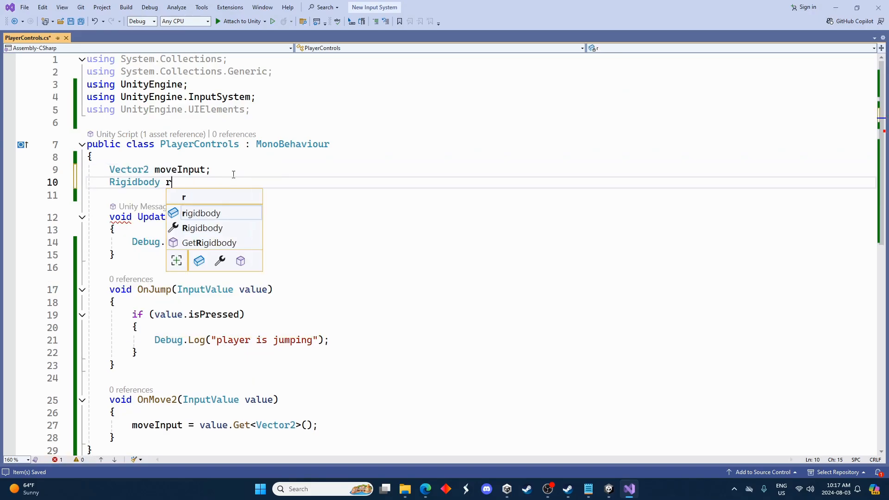
{"action": "type", "text": "b;"}
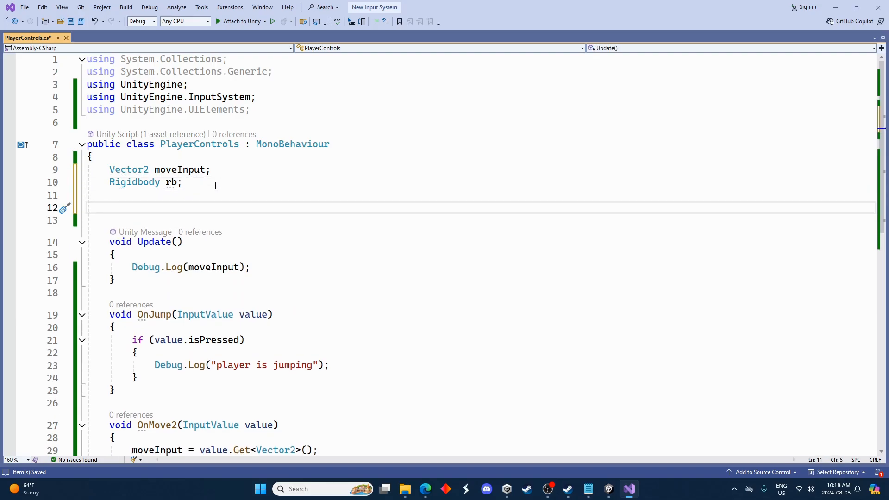
{"action": "type", "text": "awake("}
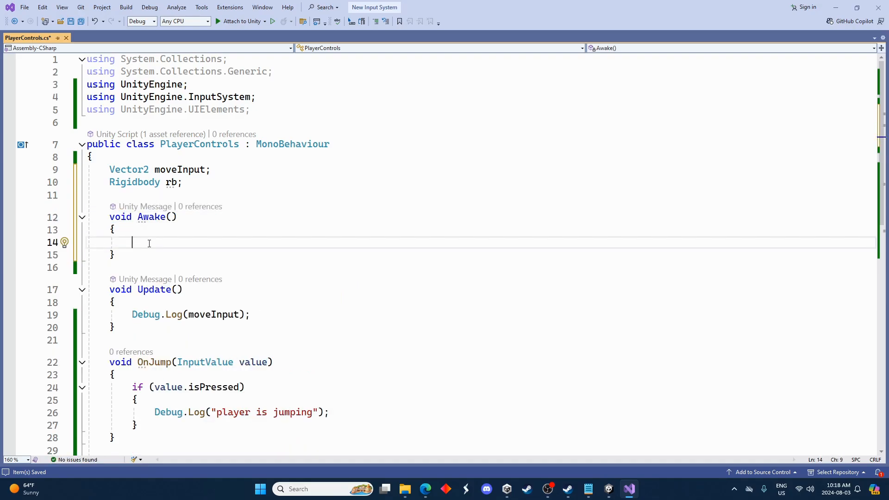
{"action": "type", "text": "rb = GetComponent<Rigidbody>();"}
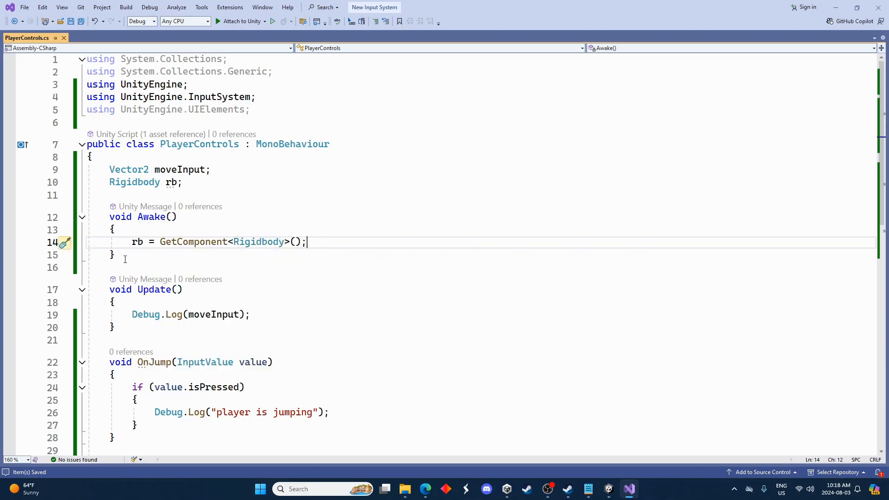
{"action": "mouse_move", "coordinate": [137, 242]}
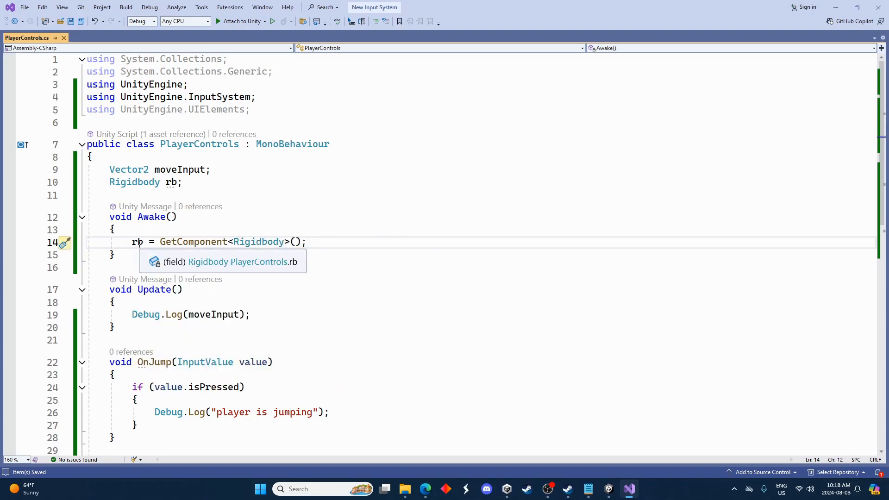
- In Update, after the log line, call rb.AddForce(moveInput)
{"action": "scroll", "scroll_direction": "down", "scroll_amount": 3}
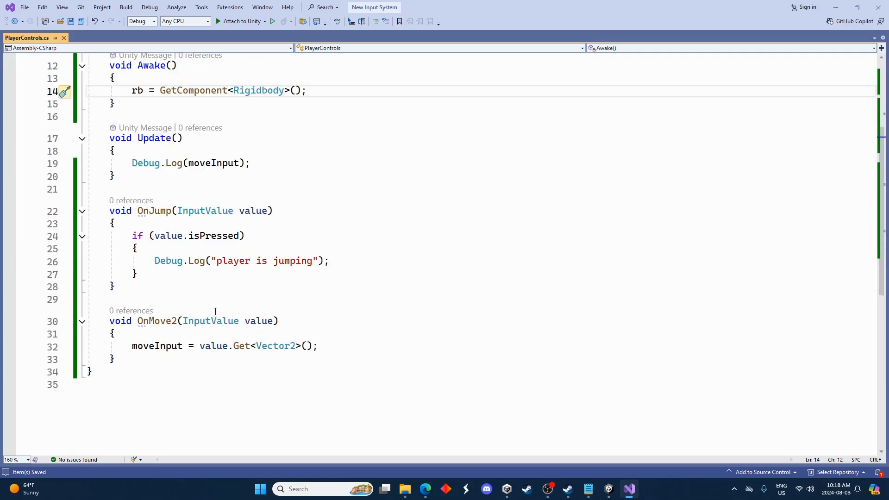
{"action": "left_click", "coordinate": [260, 163]}
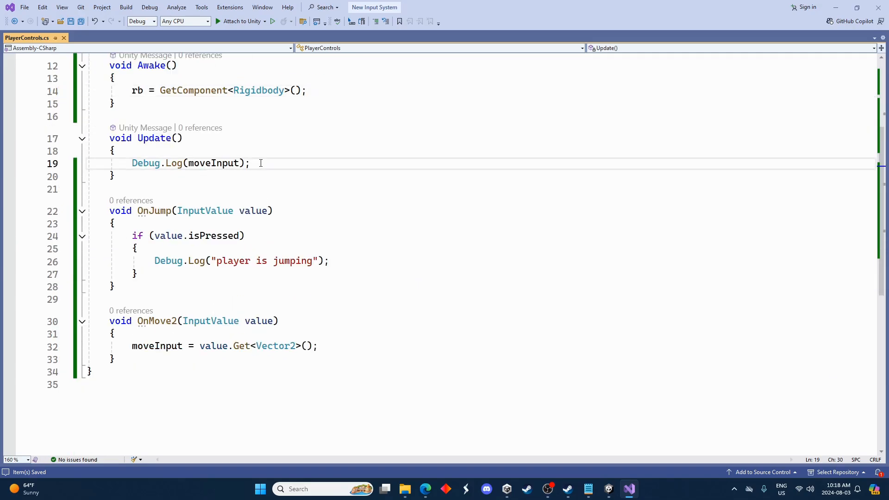
{"action": "type", "text": "r"}
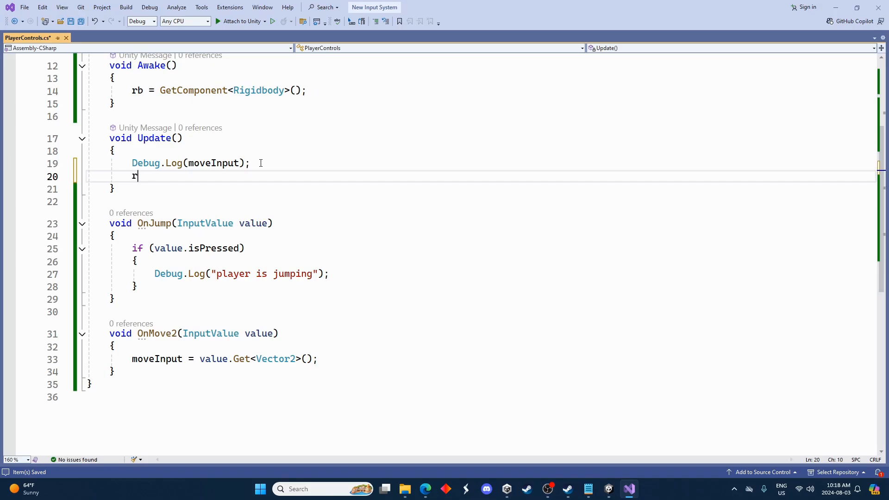
{"action": "type", "text": ".add"}
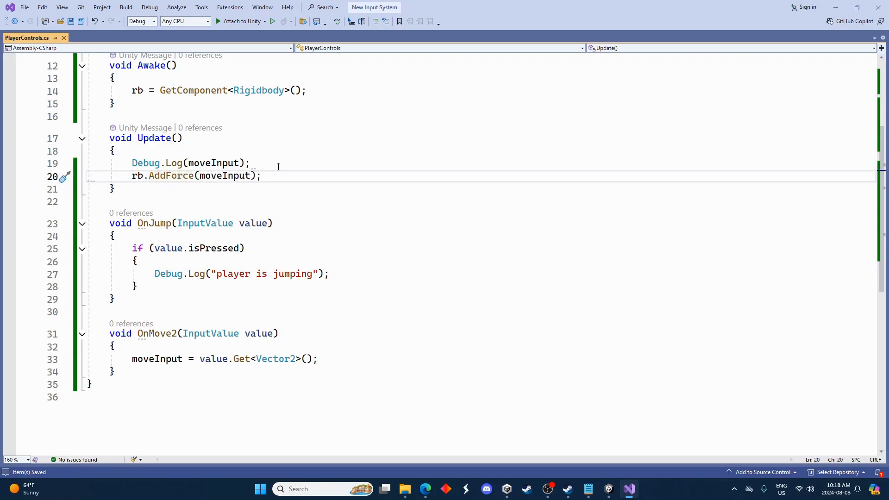
{"action": "mouse_move", "coordinate": [601, 479]}
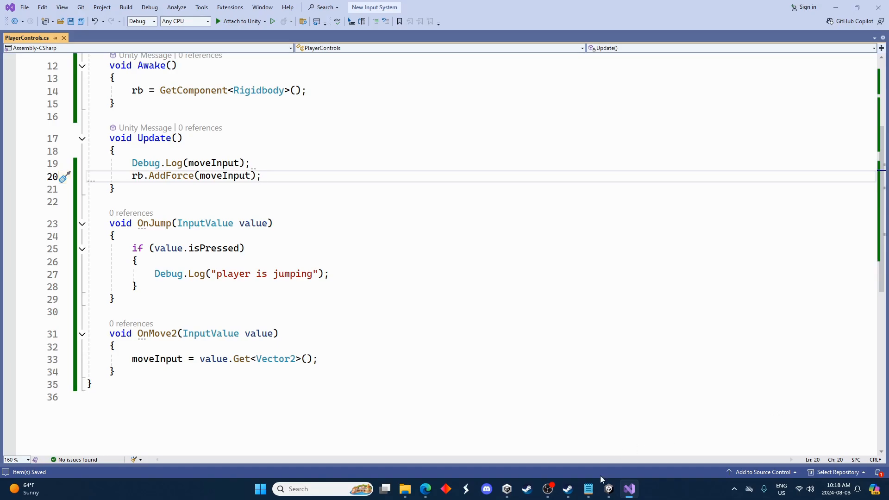
- Play the scene in Unity to watch the cube react to the force, then stop the run
{"action": "left_click", "coordinate": [607, 489]}
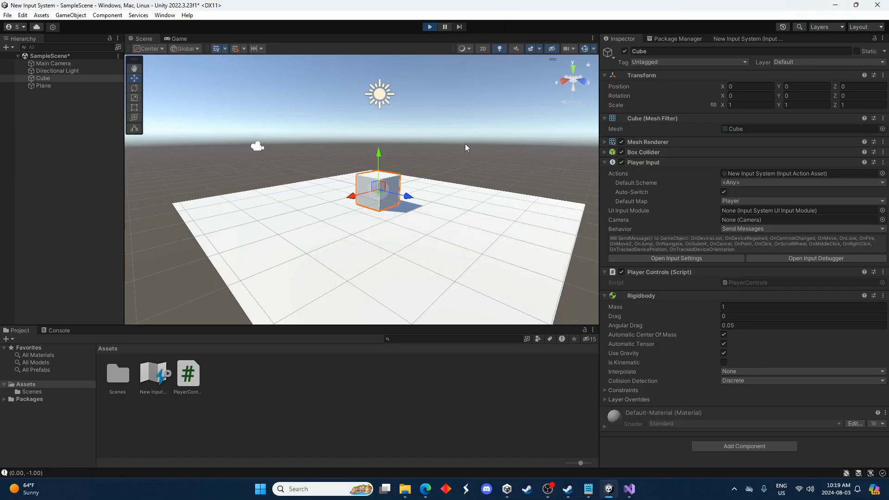
{"action": "left_click", "coordinate": [429, 26]}
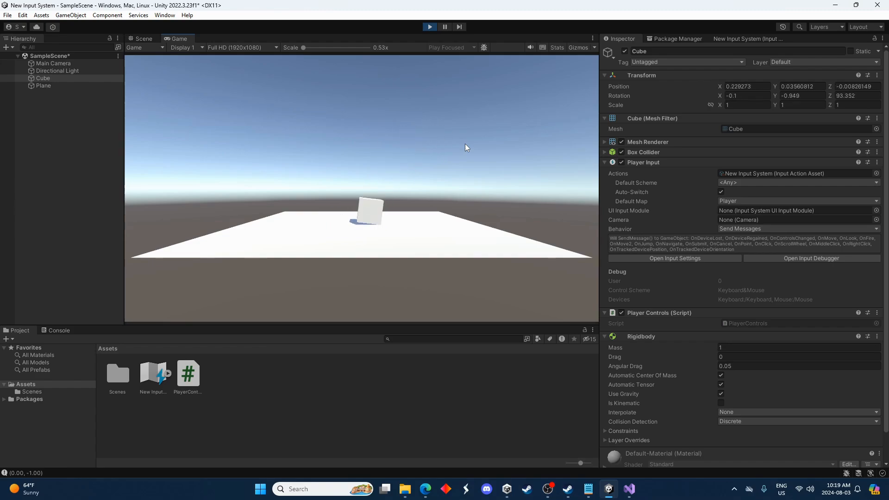
{"action": "left_click", "coordinate": [429, 27]}
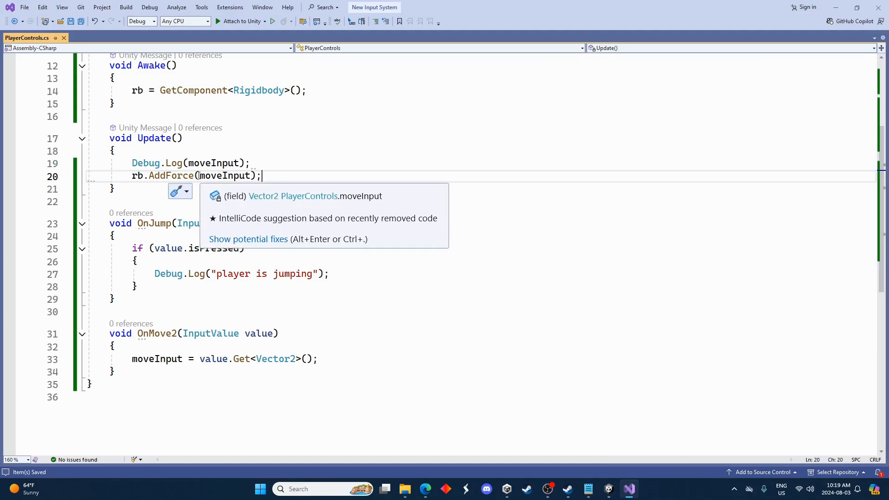
- Rewrite the AddForce argument as moveInput.x, 0, moveInput.y
{"action": "left_click", "coordinate": [274, 192]}
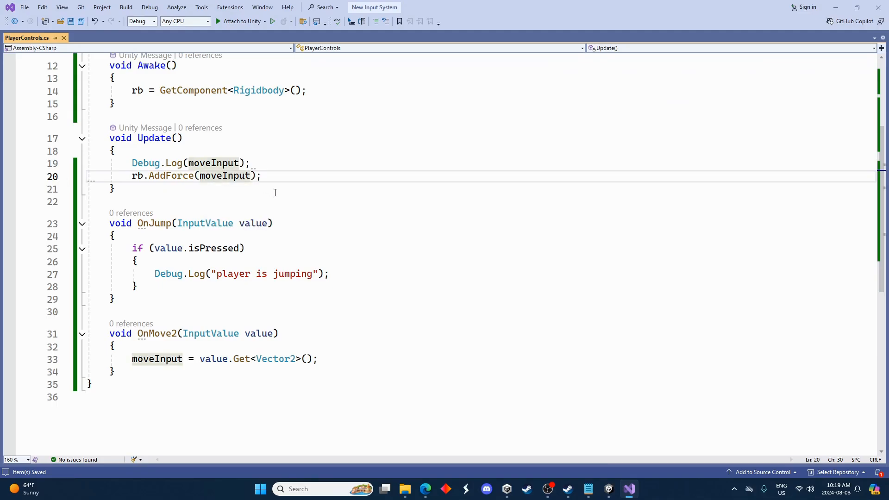
{"action": "type", "text": ".x."}
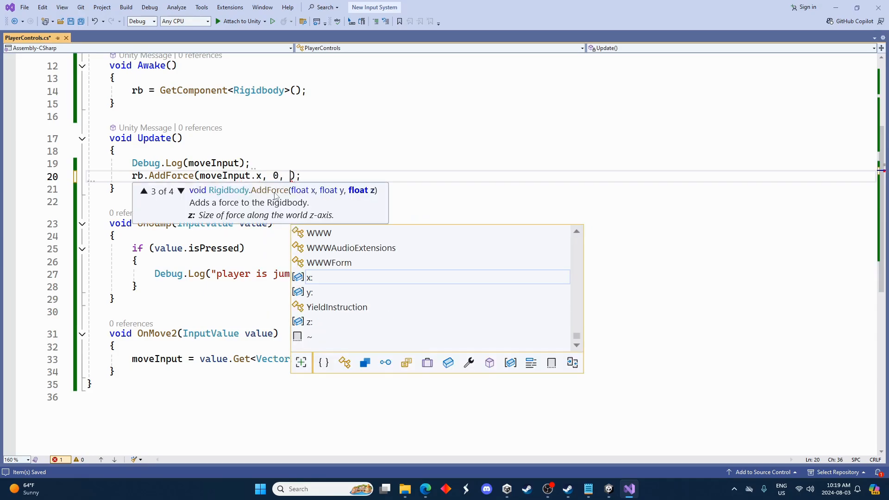
{"action": "type", "text": "moveInput."}
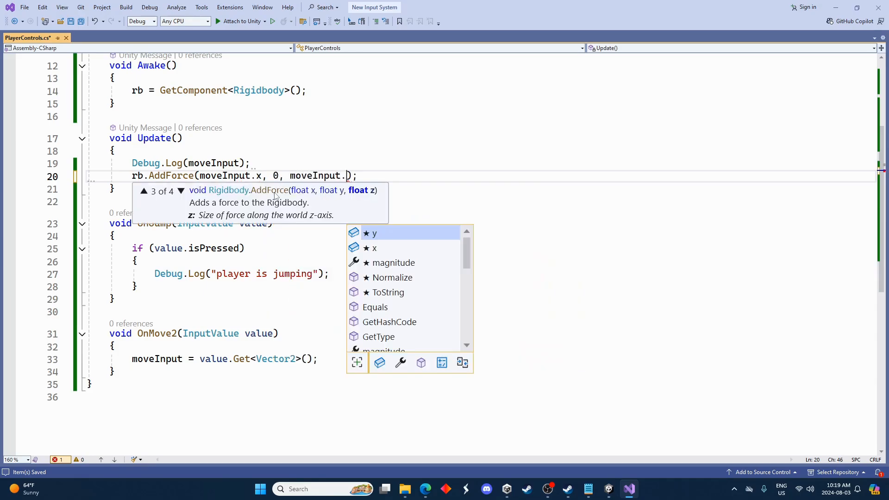
{"action": "type", "text": "y"}
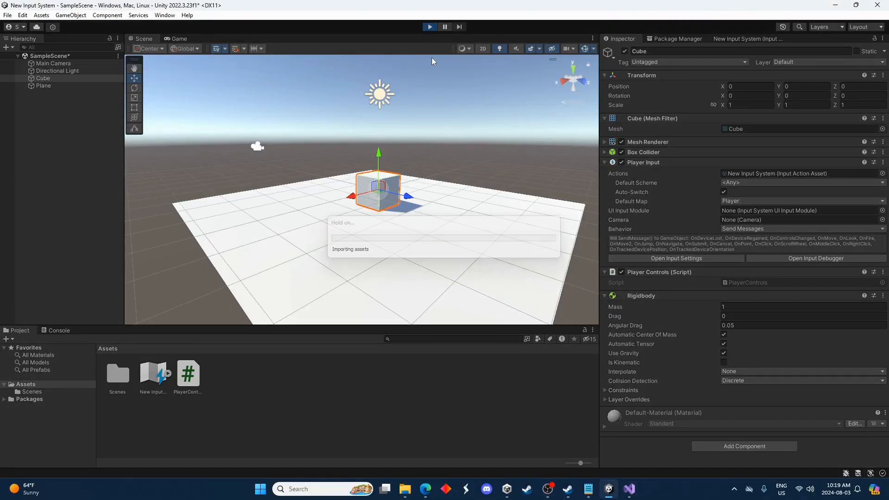
{"action": "left_click", "coordinate": [428, 27]}
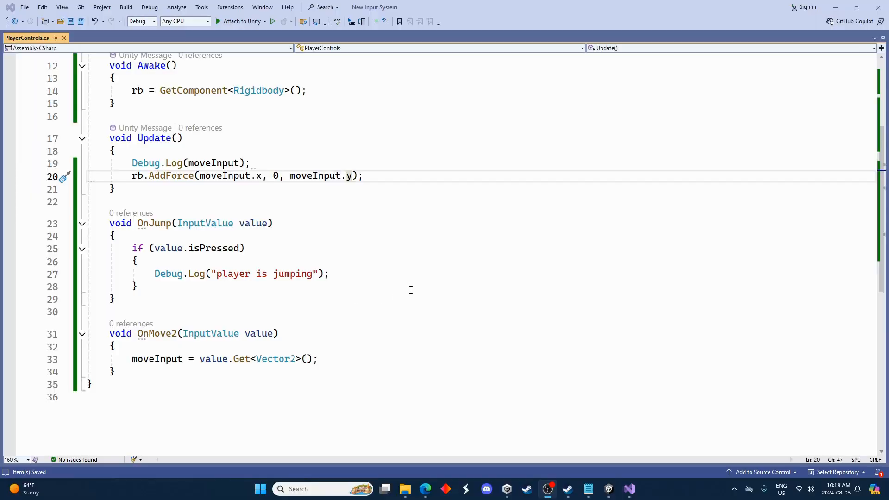
- After the jump log, set rb.velocity = new Vector3(rb.velocity.x, 20f, rb.velocity.z)
{"action": "left_click", "coordinate": [343, 275]}
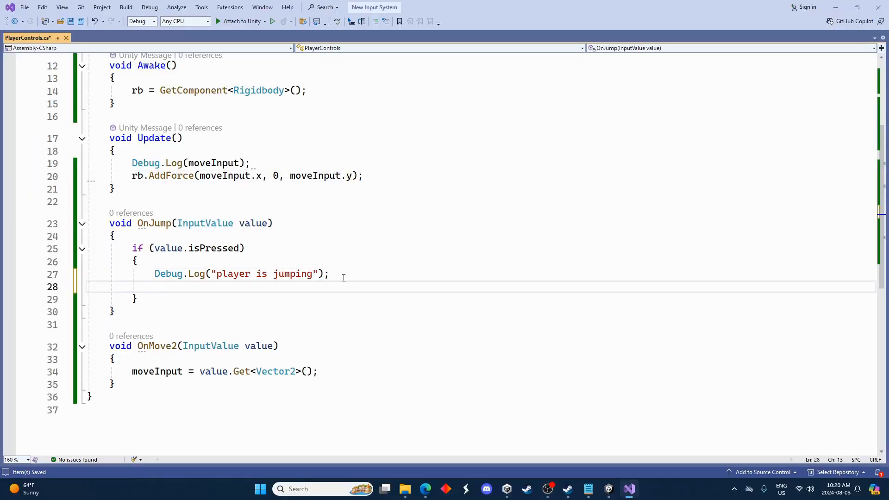
{"action": "type", "text": "rb."}
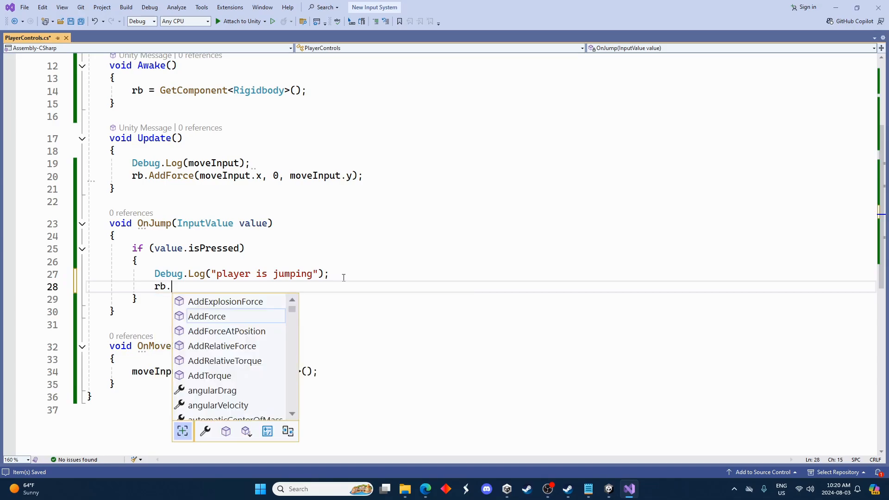
{"action": "mouse_move", "coordinate": [207, 316]}
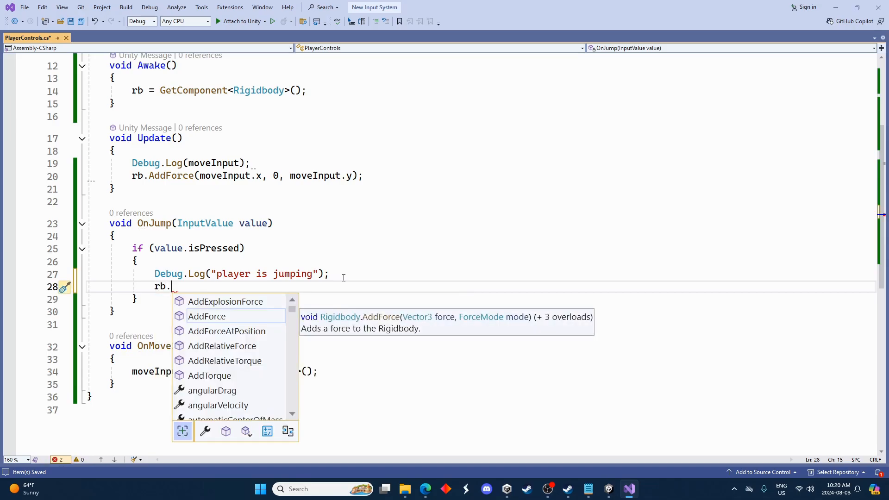
{"action": "type", "text": "velocity"}
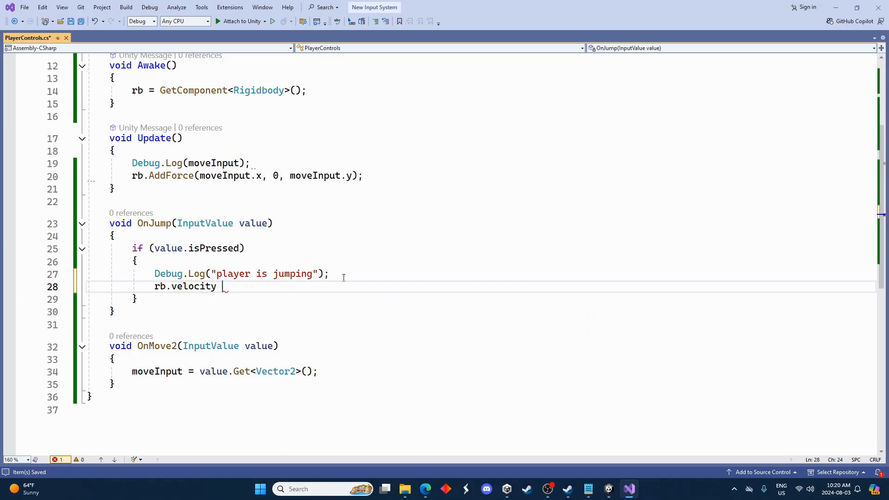
{"action": "type", "text": "= new Vector3("}
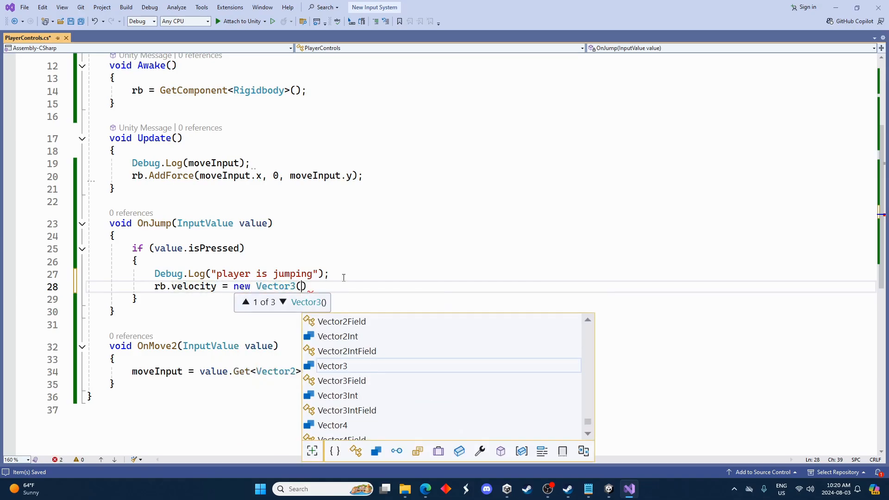
{"action": "type", "text": "rb.velocity"}
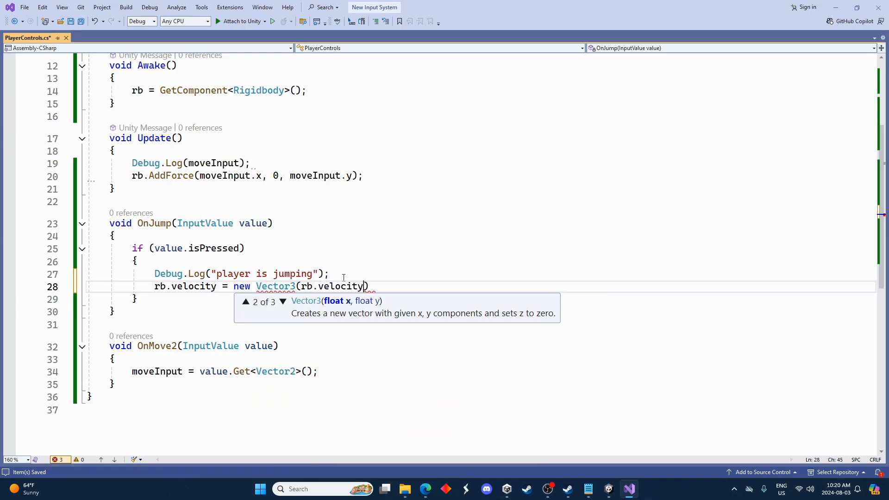
{"action": "type", "text": ".x,"}
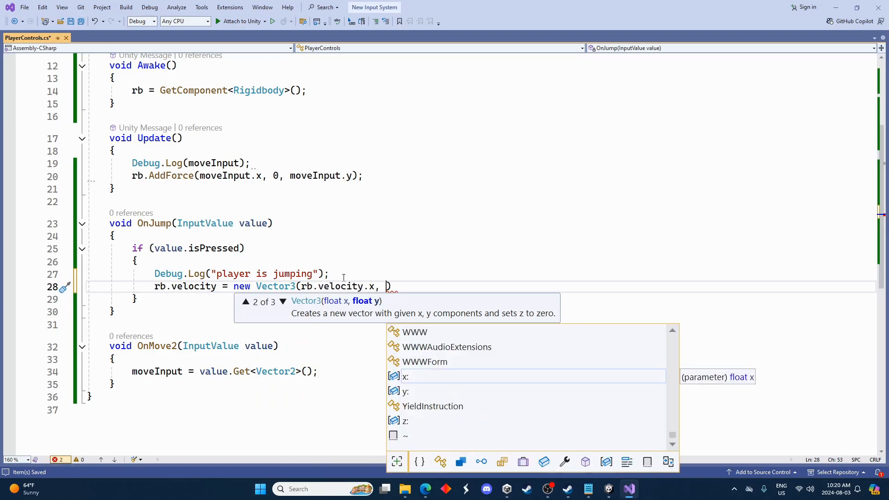
{"action": "type", "text": "20f"}
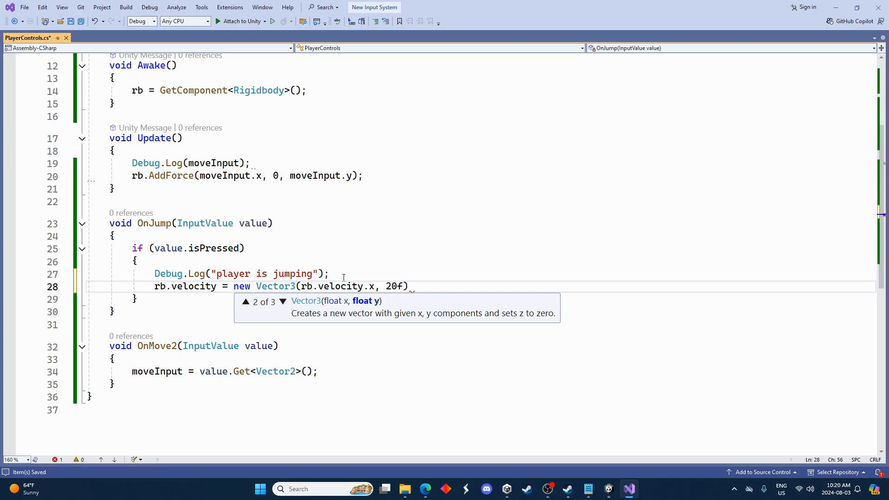
{"action": "type", "text": ", r"}
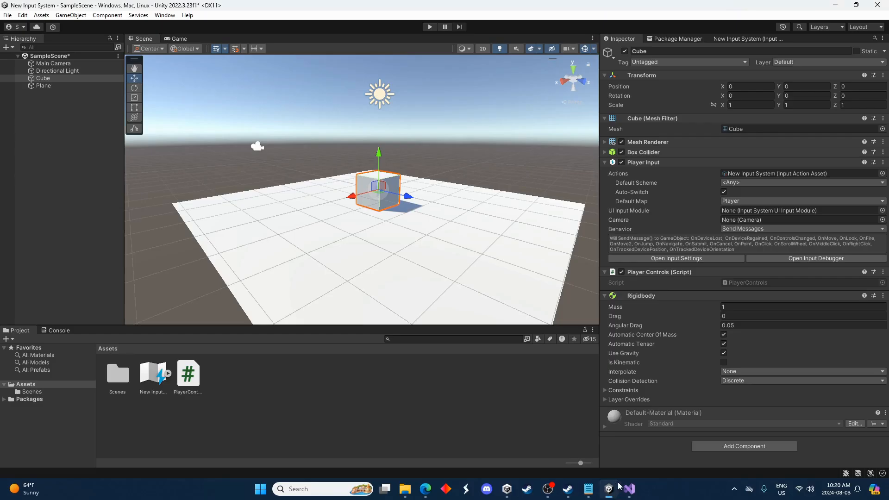
{"action": "left_click", "coordinate": [429, 27]}
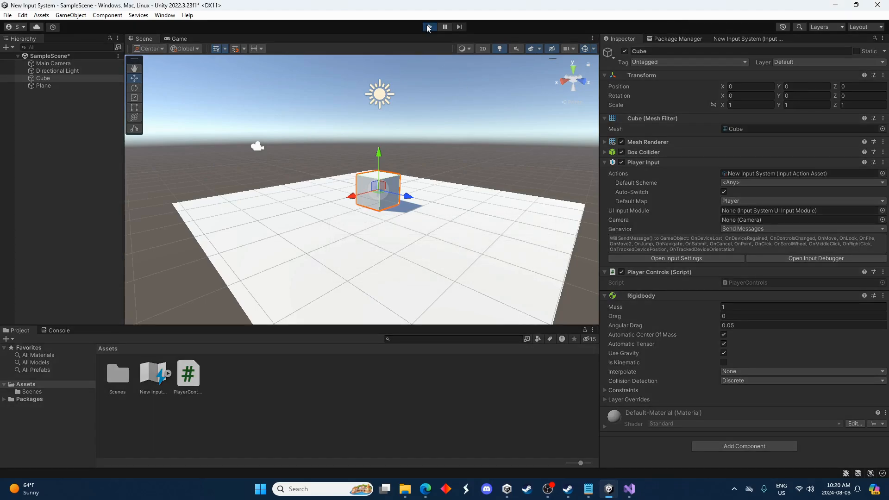
{"action": "left_click", "coordinate": [429, 26]}
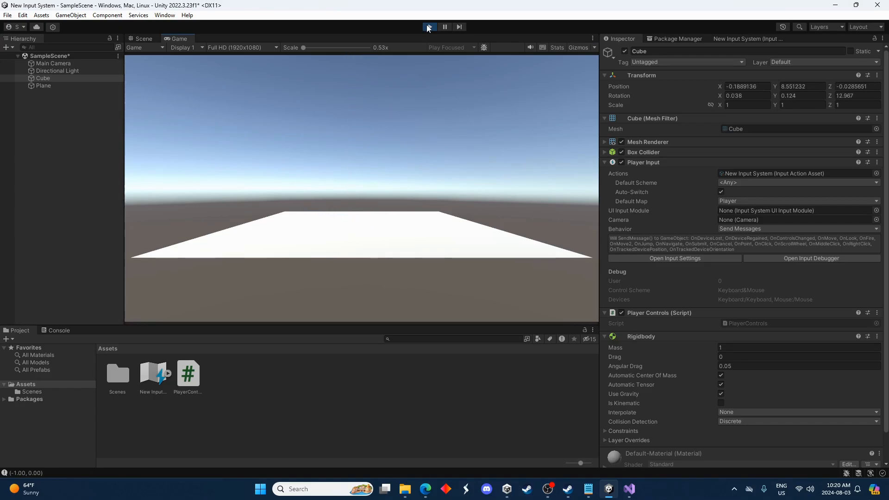
{"action": "left_click", "coordinate": [428, 27]}
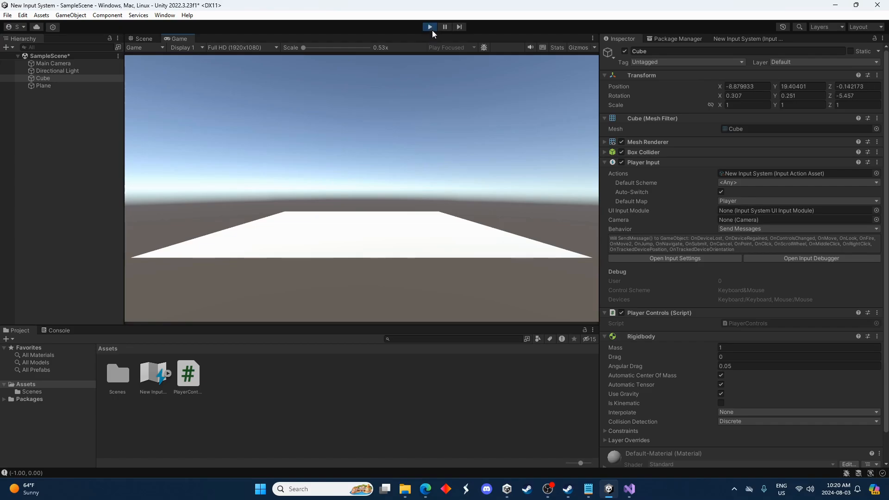
{"action": "left_click", "coordinate": [428, 27]}
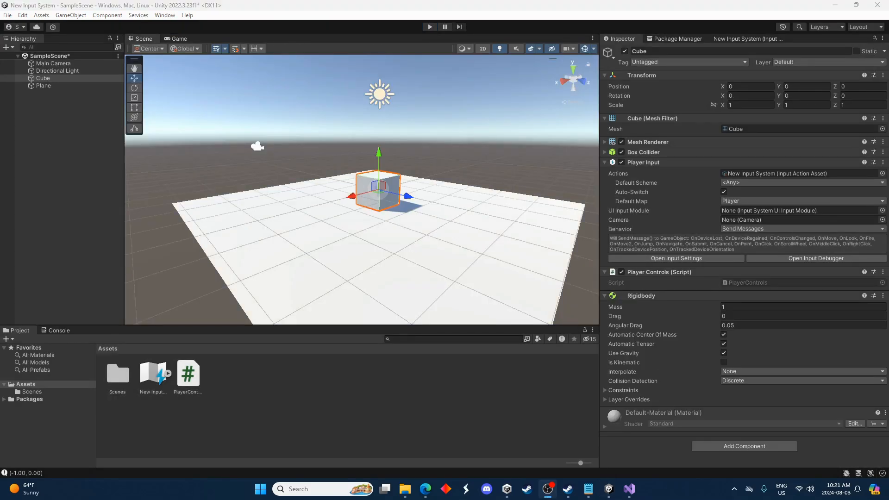